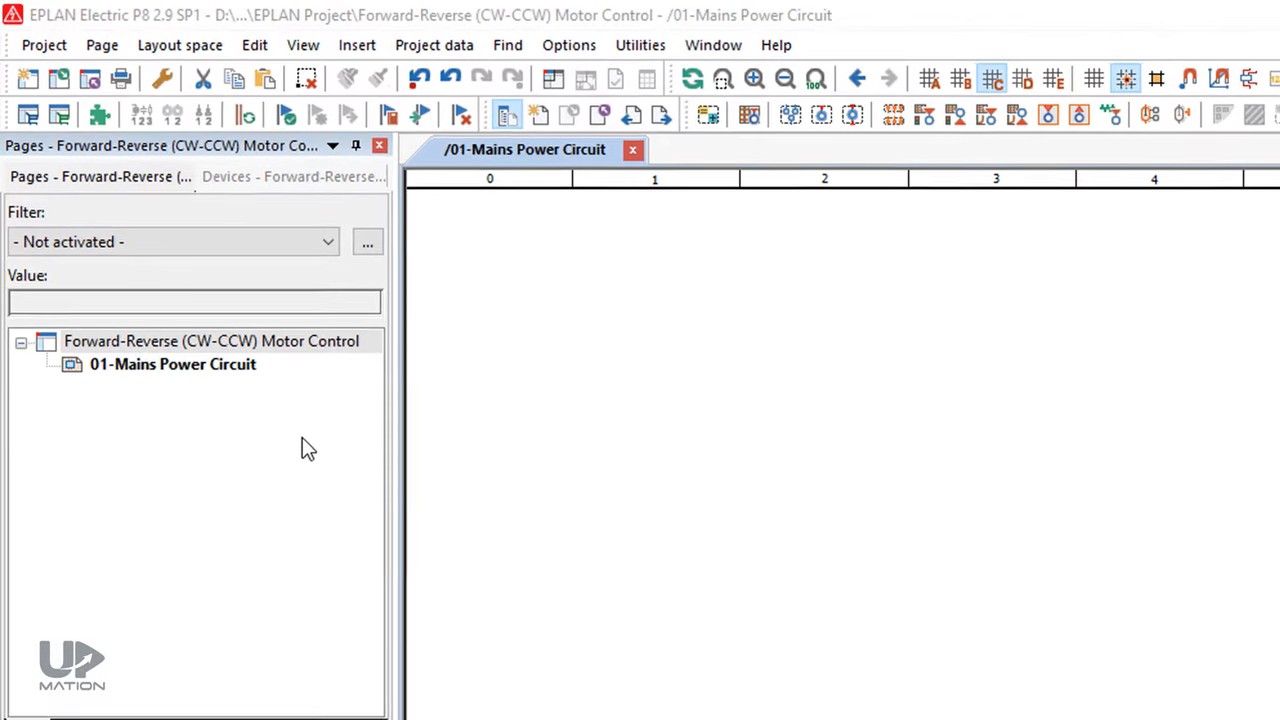
Step: Select the Forward-Reverse Motor Control project root in the Pages navigator
left_click(212, 340)
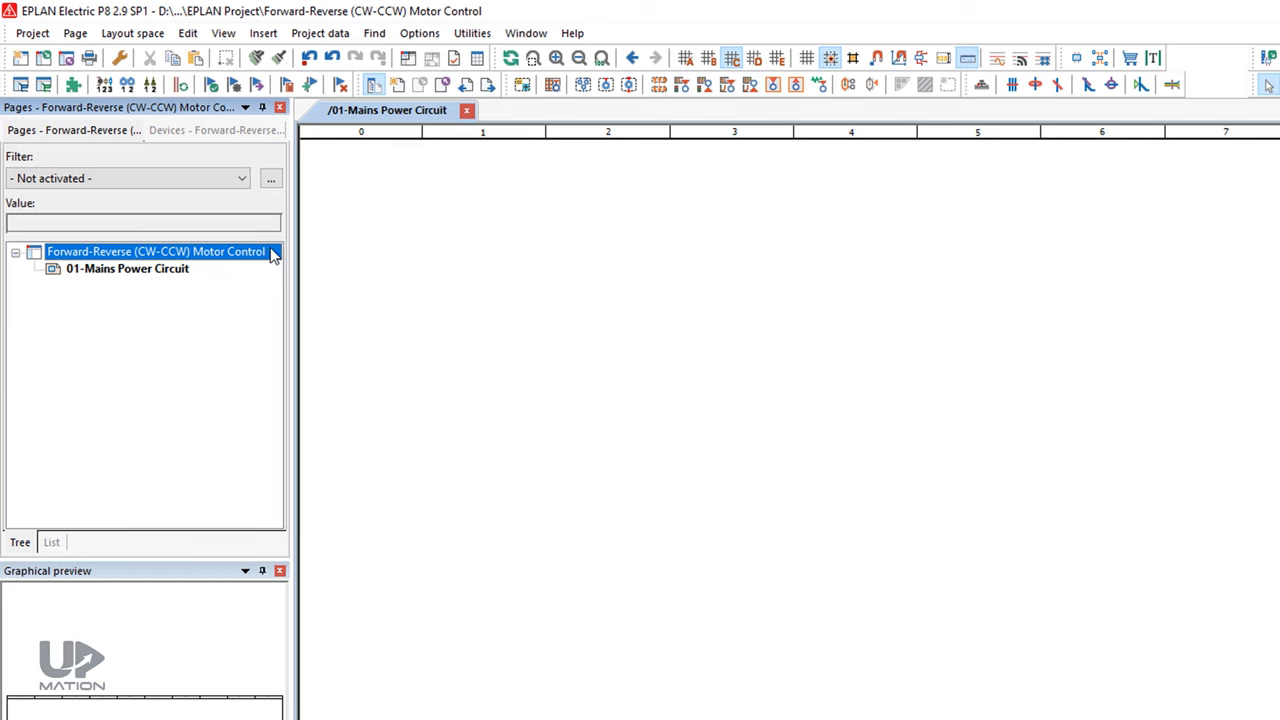
Step: Pick the three-pole motor overload switch QL3 from IEC_symbol > Protection device and confirm it
left_click(264, 32)
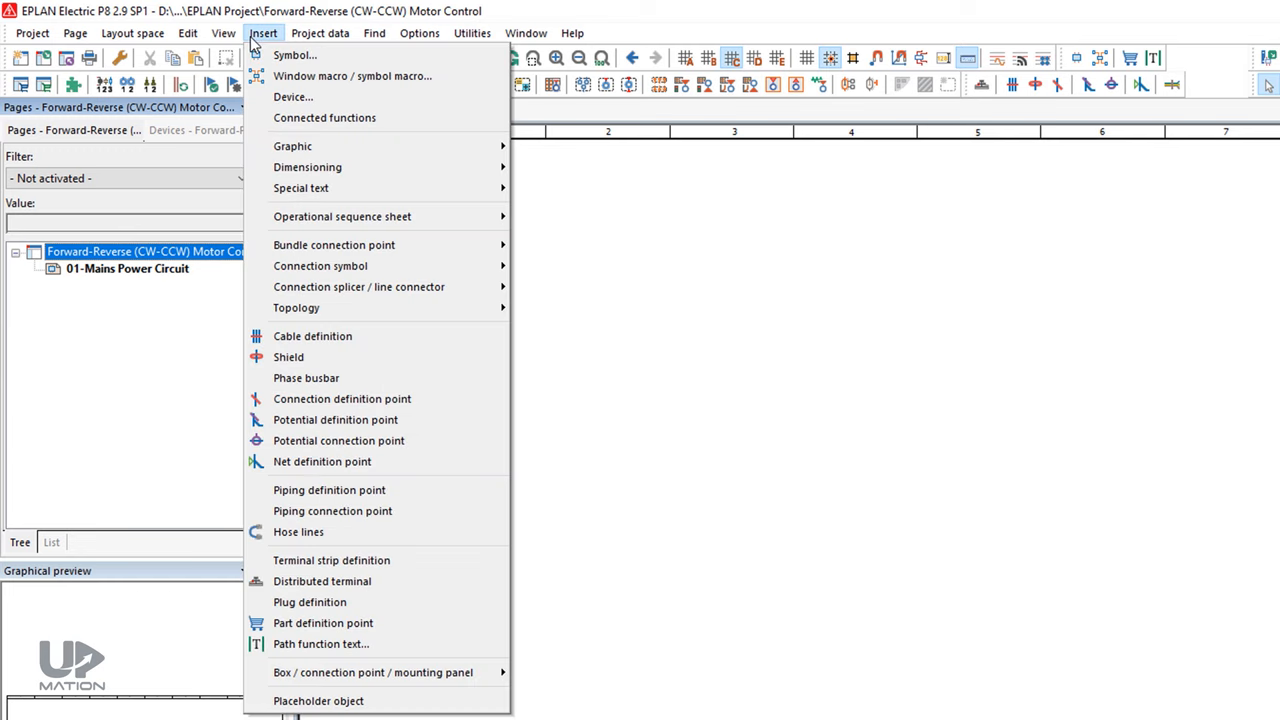
left_click(296, 56)
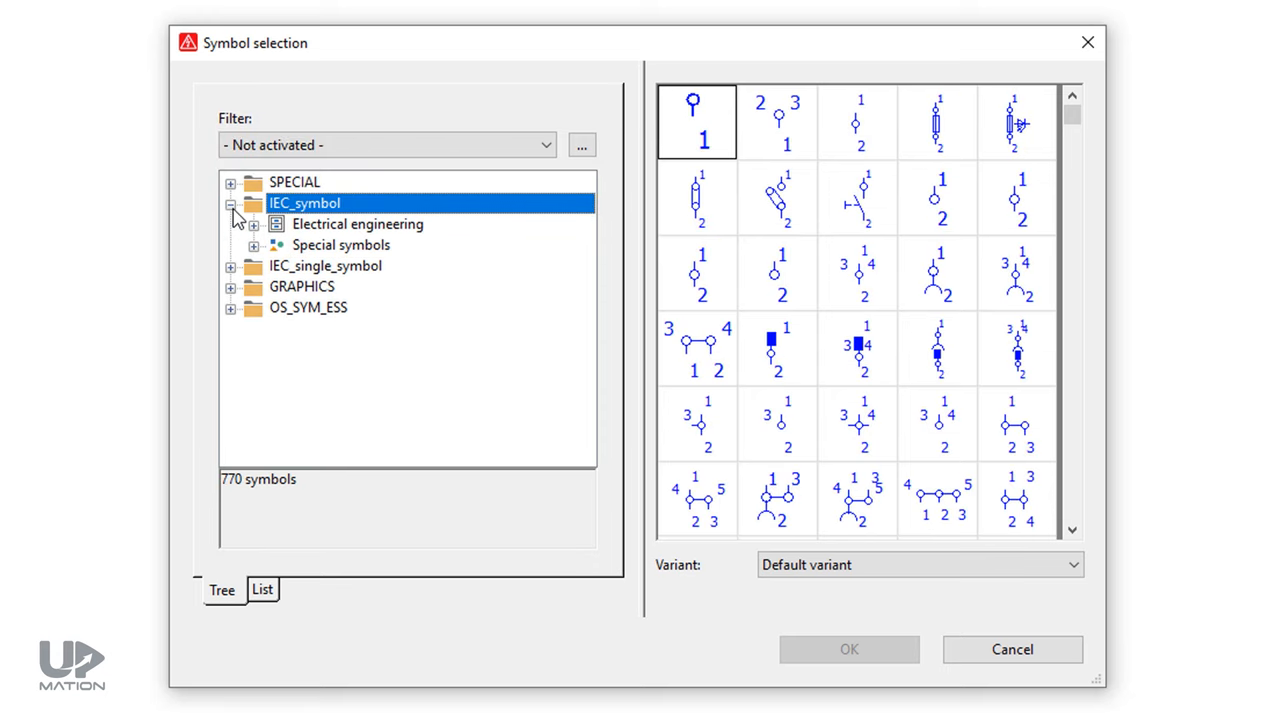
left_click(356, 224)
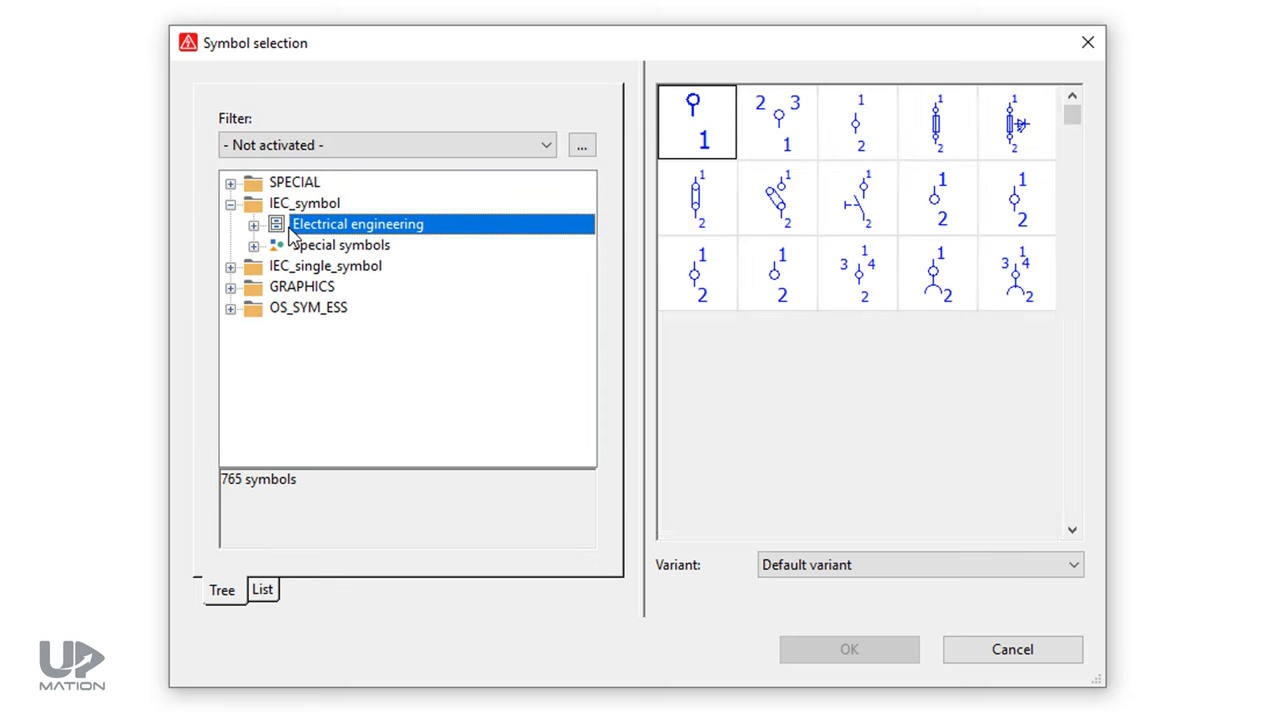
scroll("down", 3)
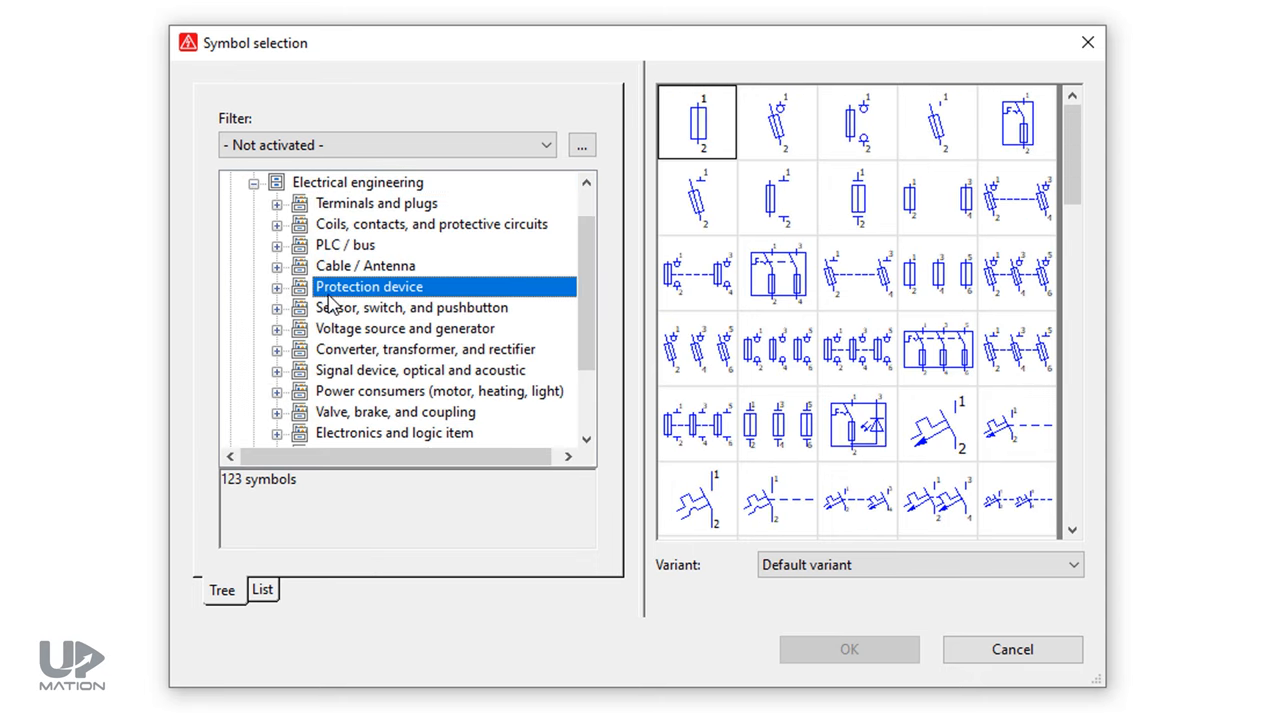
left_click(276, 288)
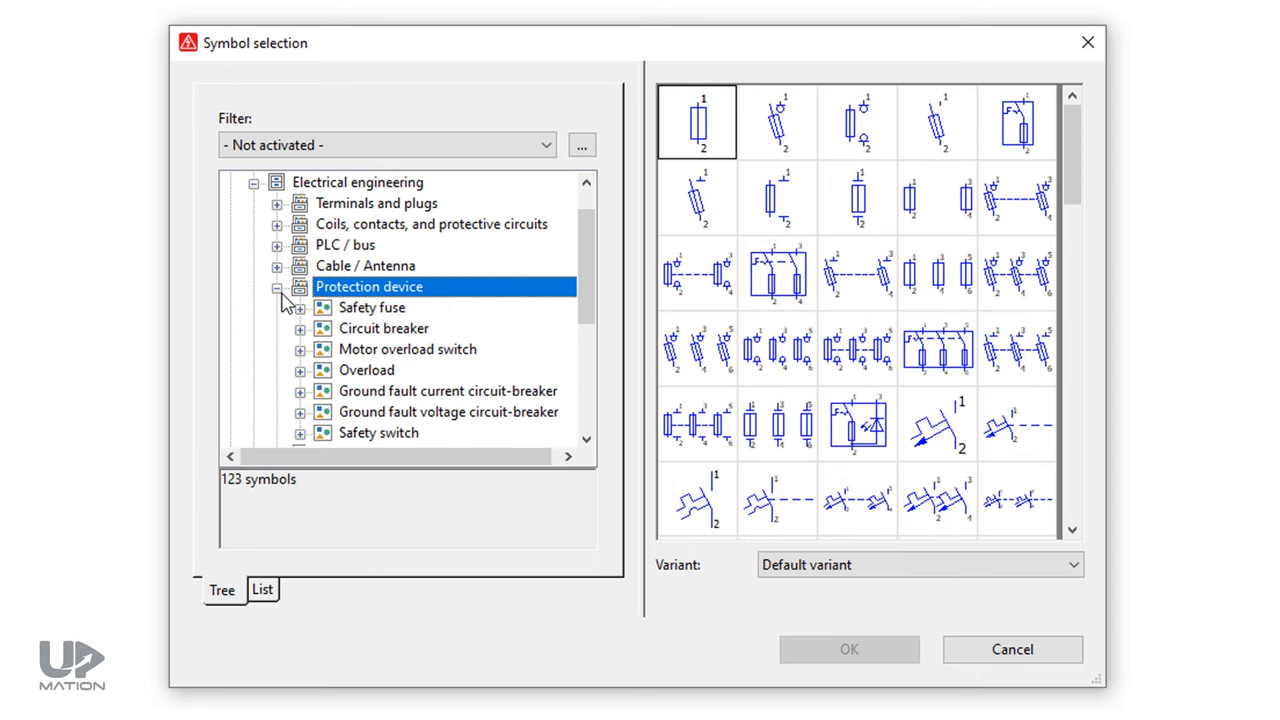
left_click(408, 348)
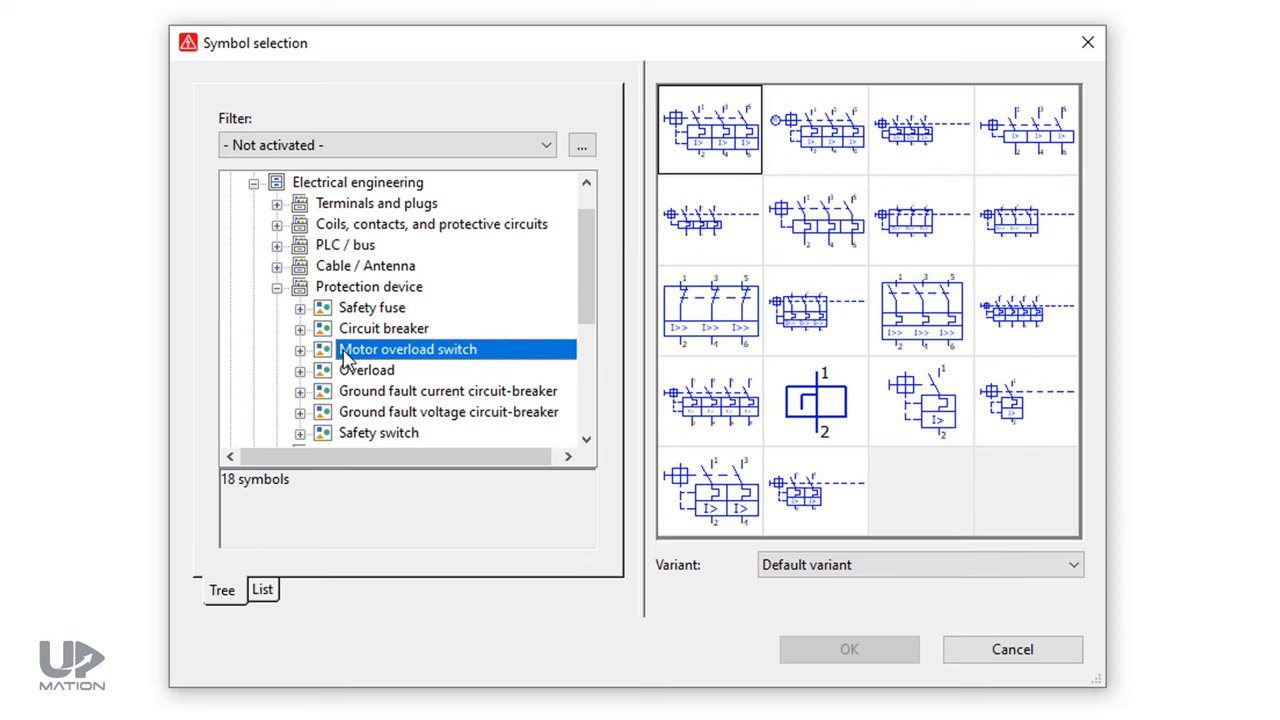
mouse_move(690, 110)
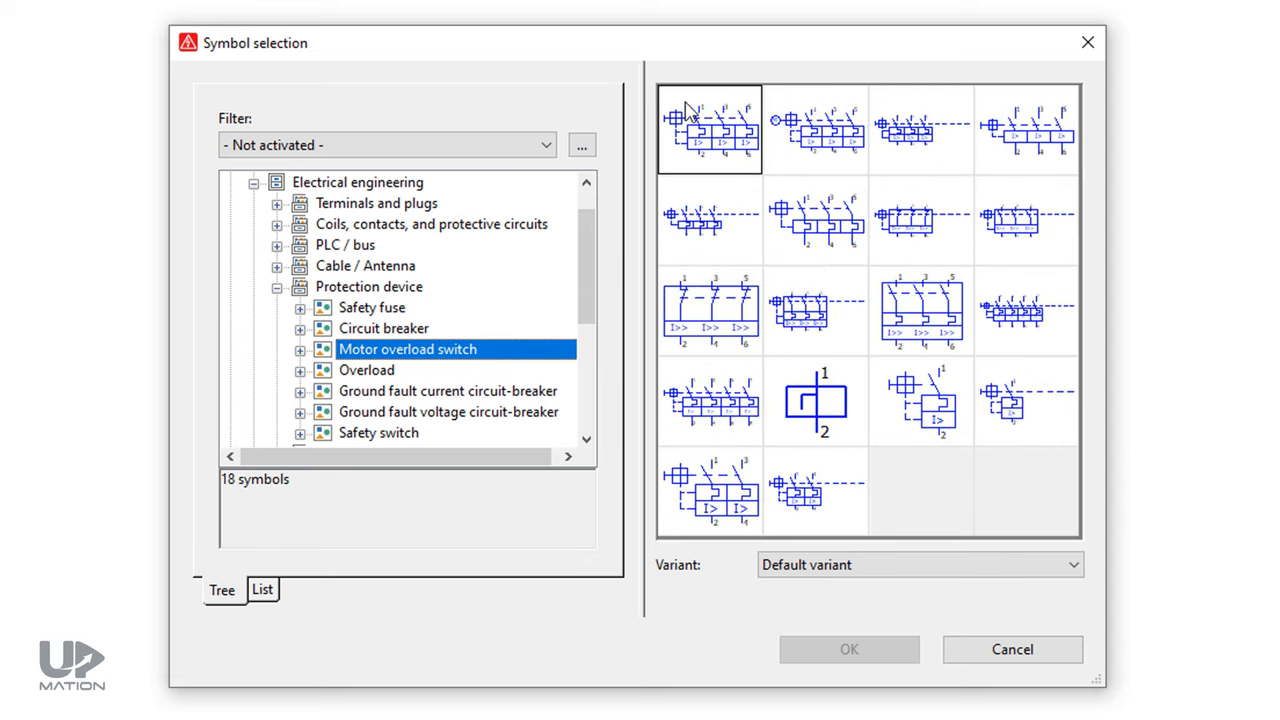
left_click(708, 128)
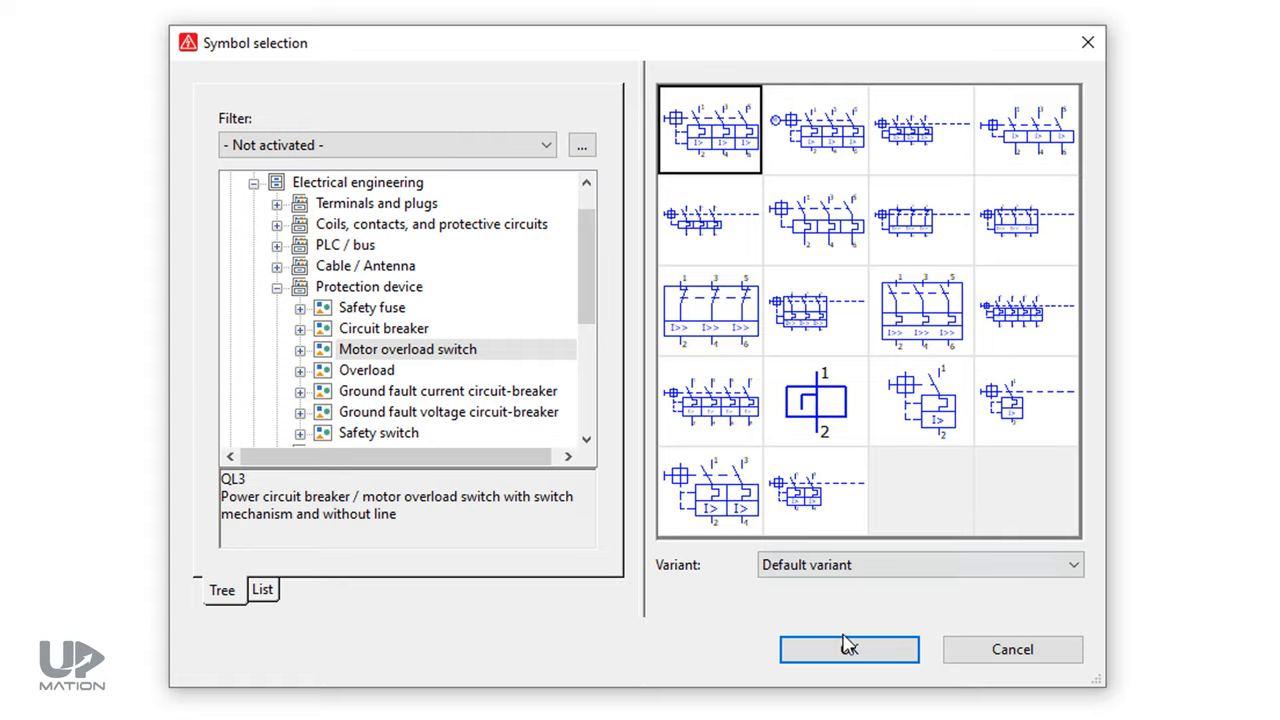
left_click(848, 648)
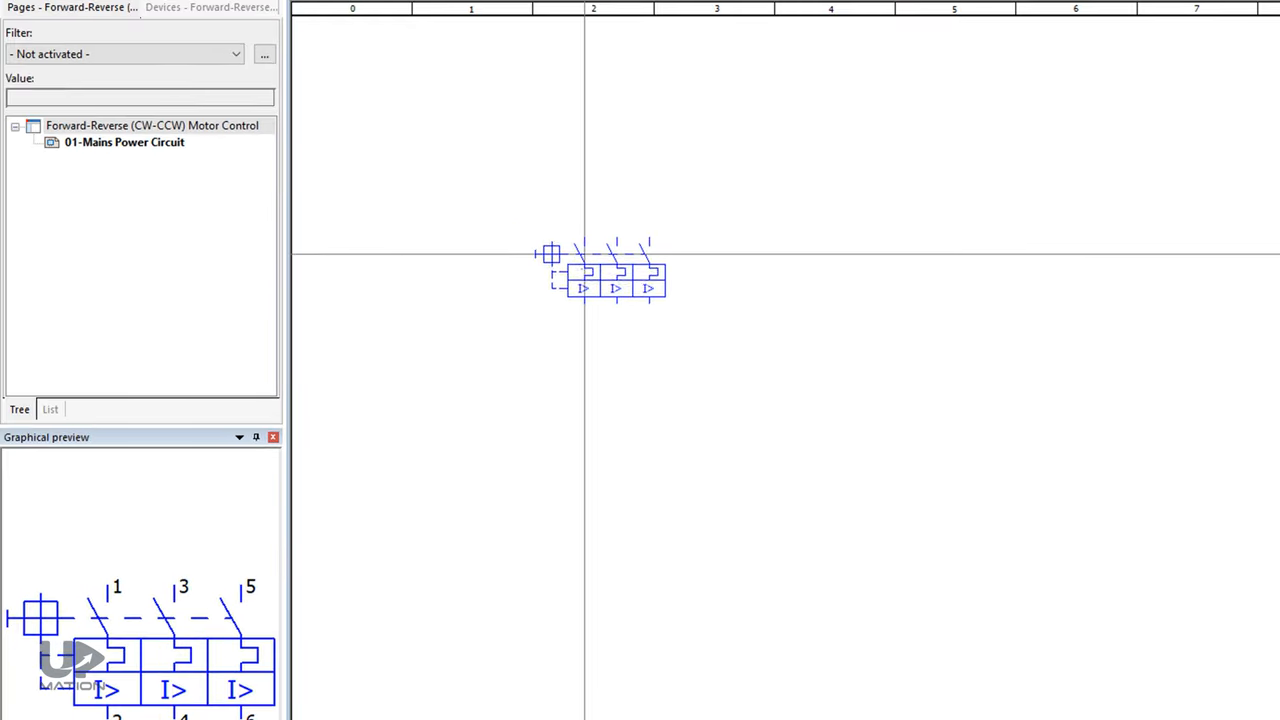
Step: Place the overload switch on the mains power page and accept it as device -Q1
double_click(600, 276)
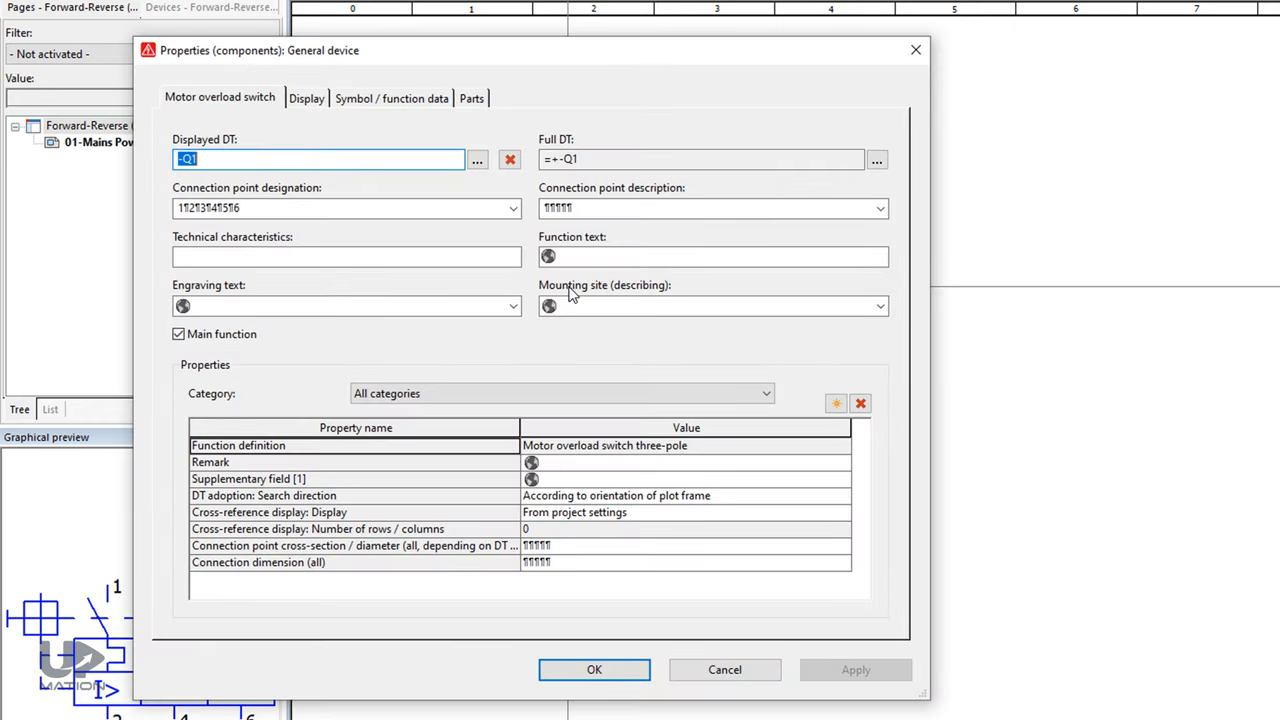
left_click(594, 668)
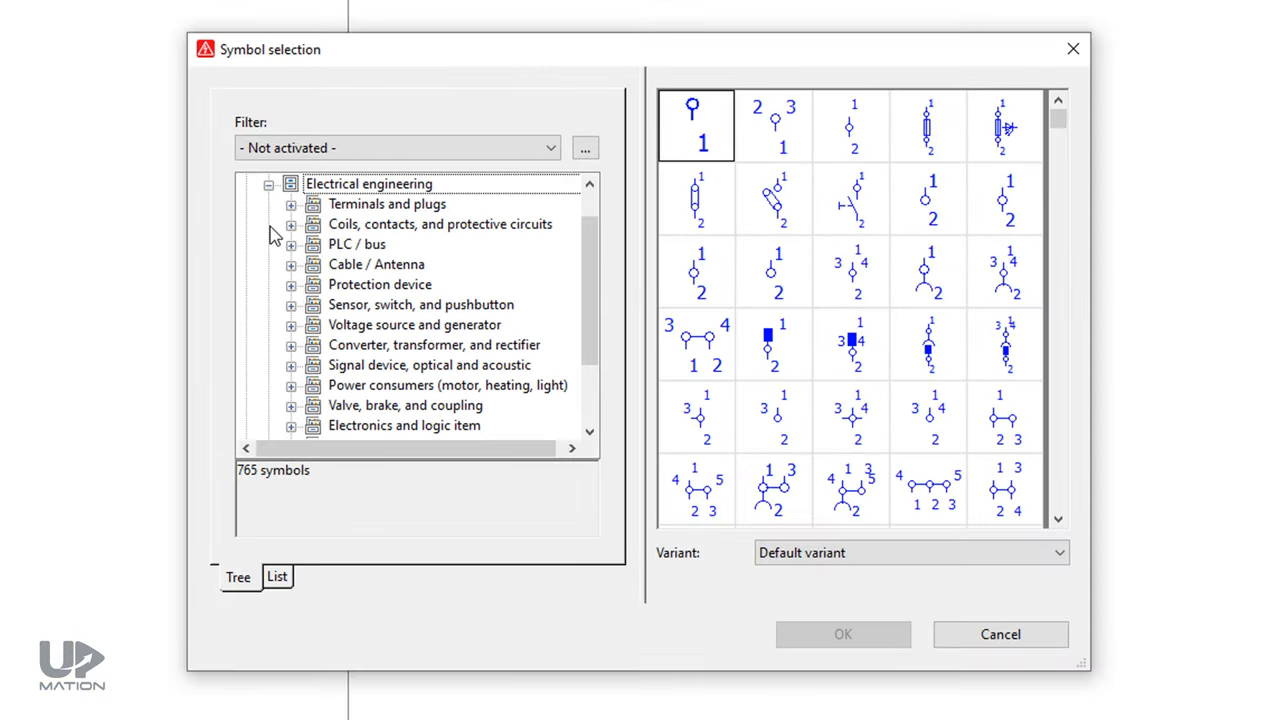
Step: Choose the Triple NO contact SL3 from Coils, contacts > NO contact
left_click(440, 224)
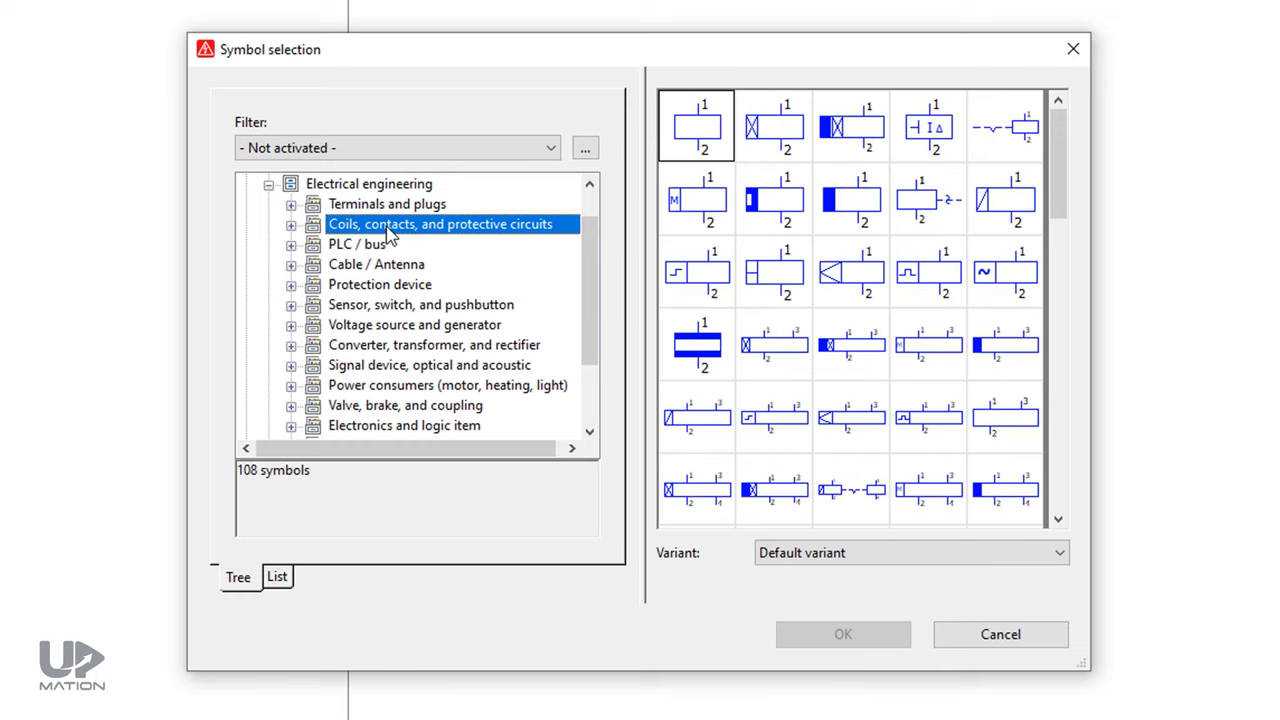
left_click(290, 224)
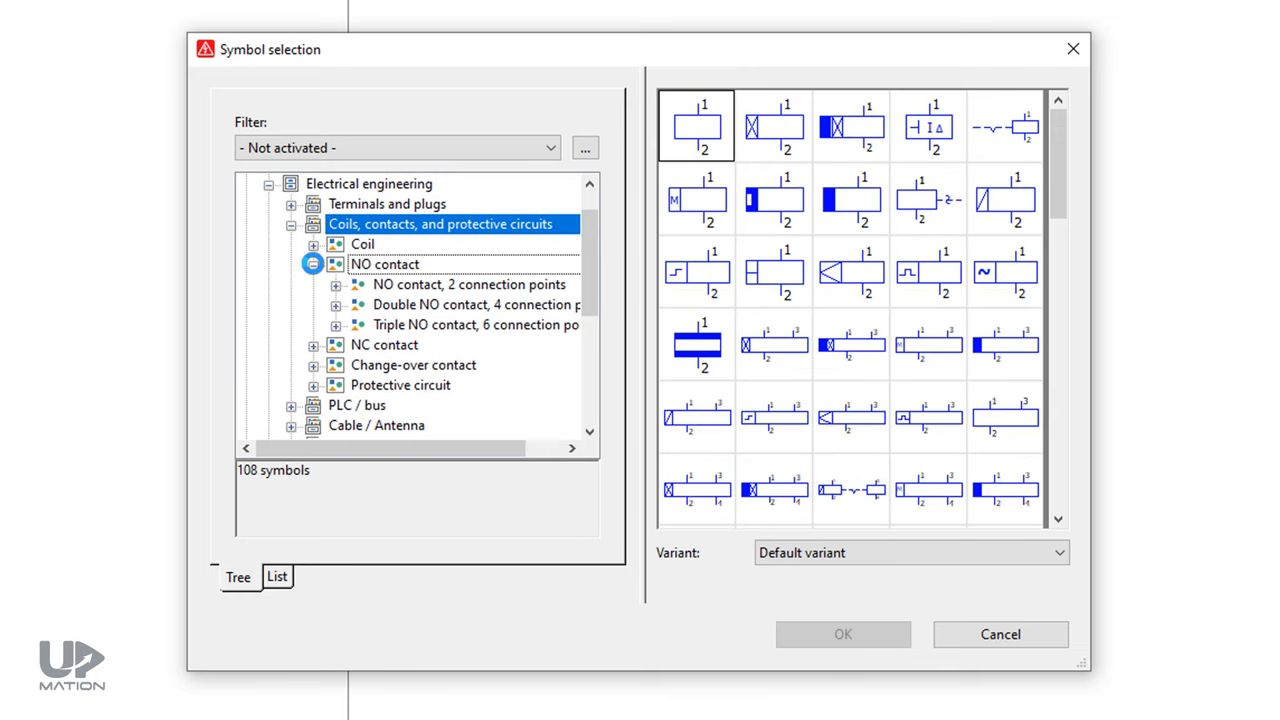
left_click(484, 324)
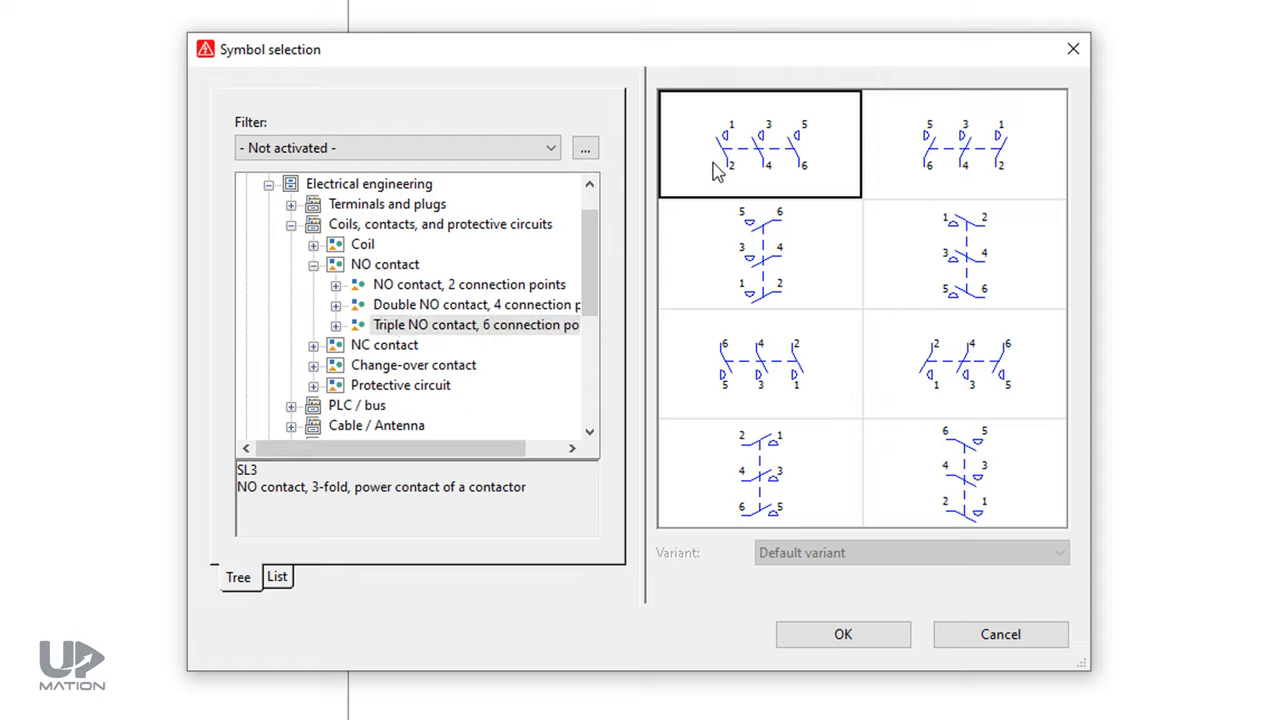
mouse_move(800, 480)
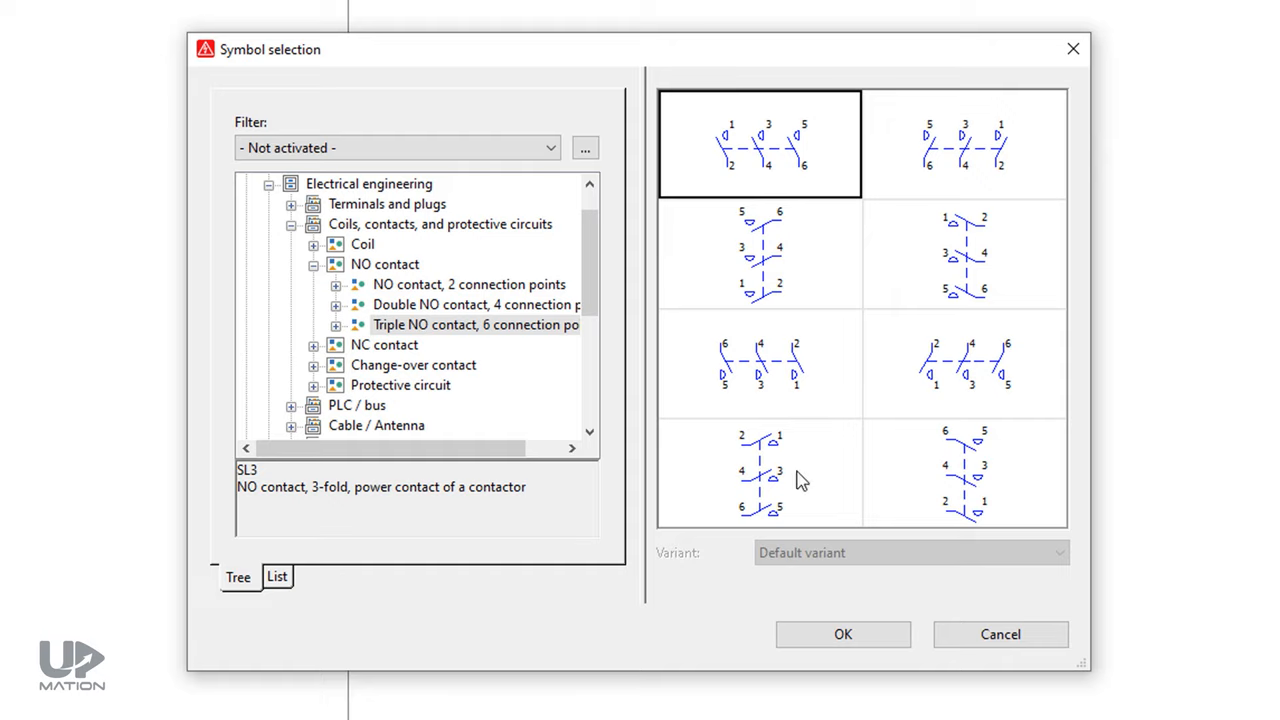
left_click(842, 634)
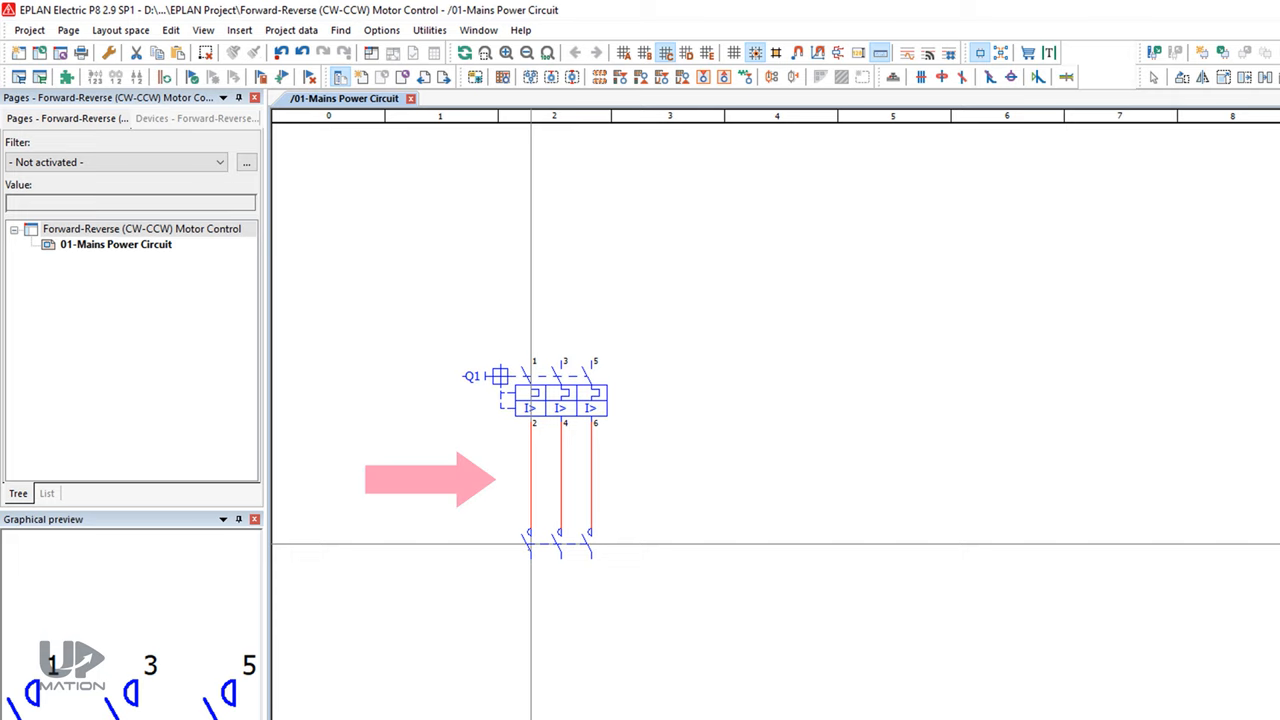
Step: Place contact -K1 below -Q1 and a second three-pole contact to its right
double_click(550, 390)
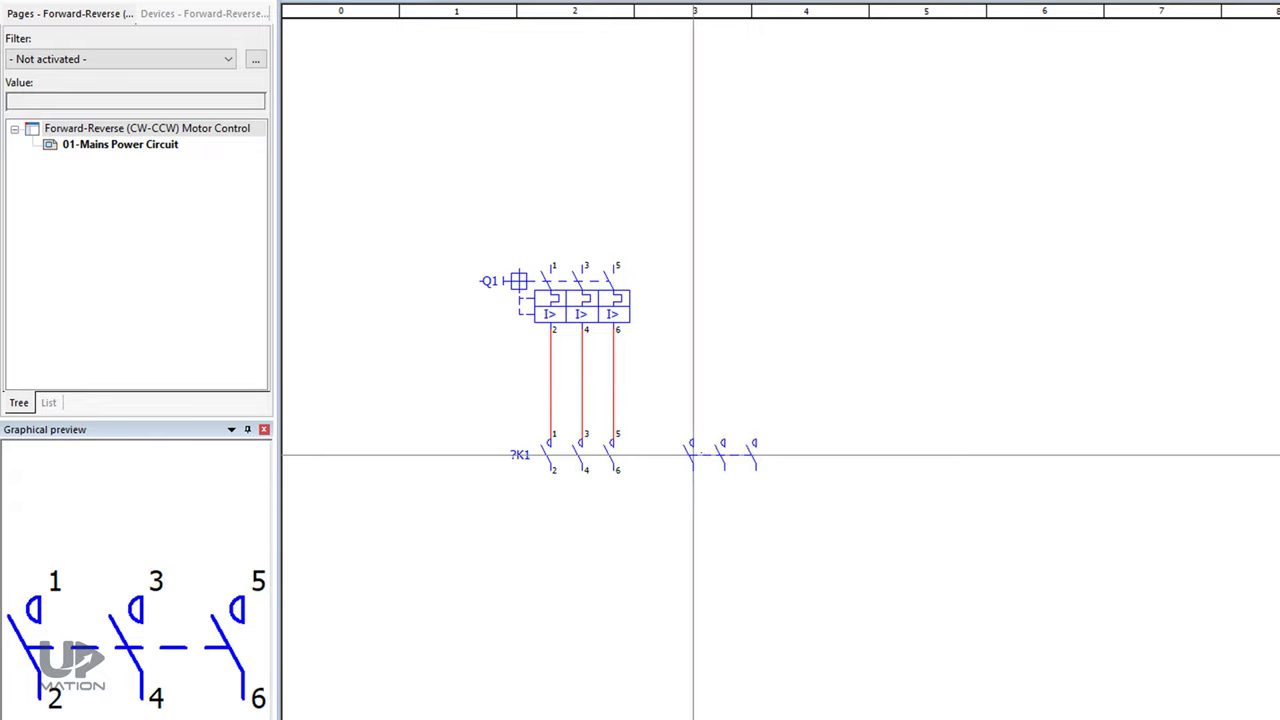
double_click(720, 456)
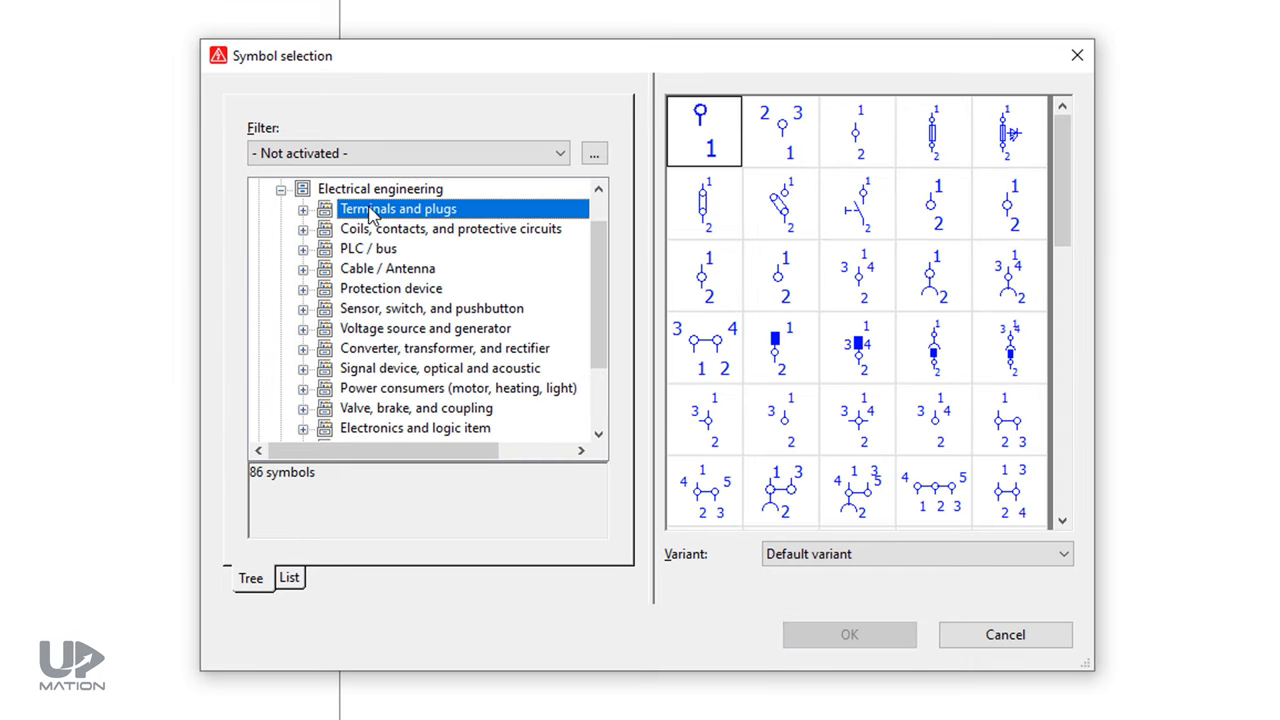
Step: Browse to the Terminals and plugs symbols for the X2_NB terminal
left_click(856, 130)
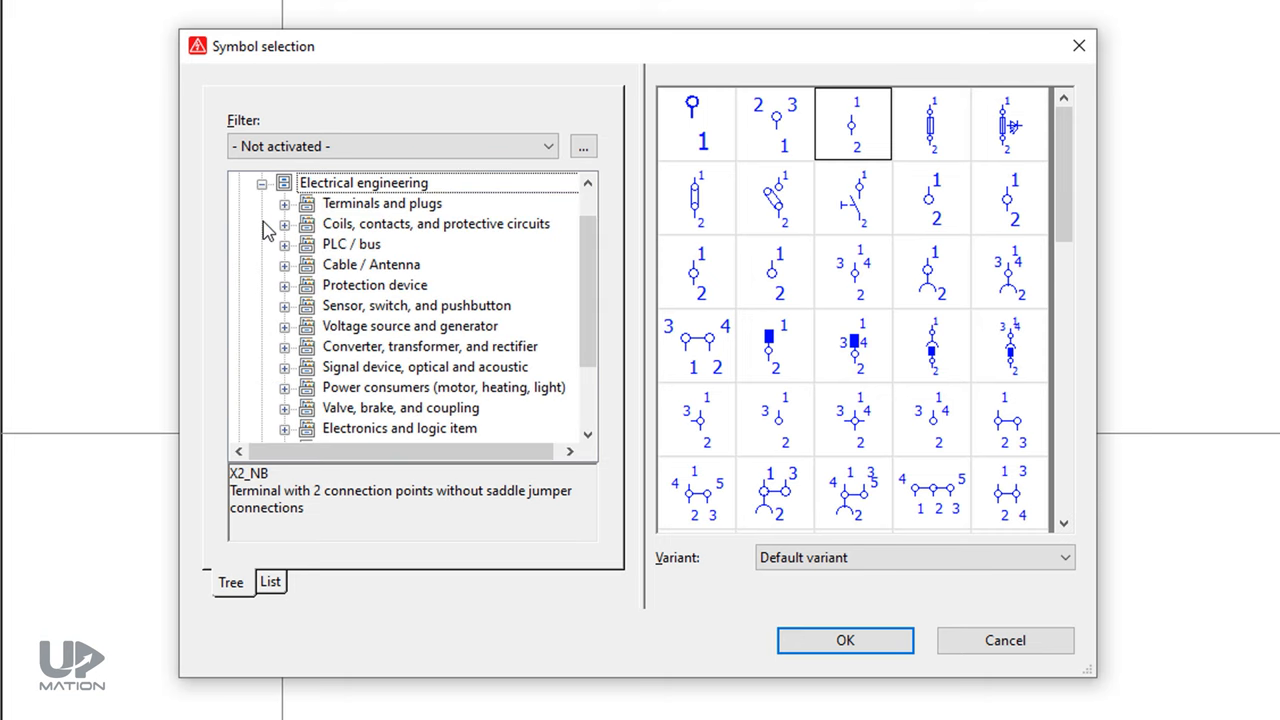
Step: Choose the M3_1 three-phase asynchronous motor from Power consumers and confirm it
left_click(444, 388)
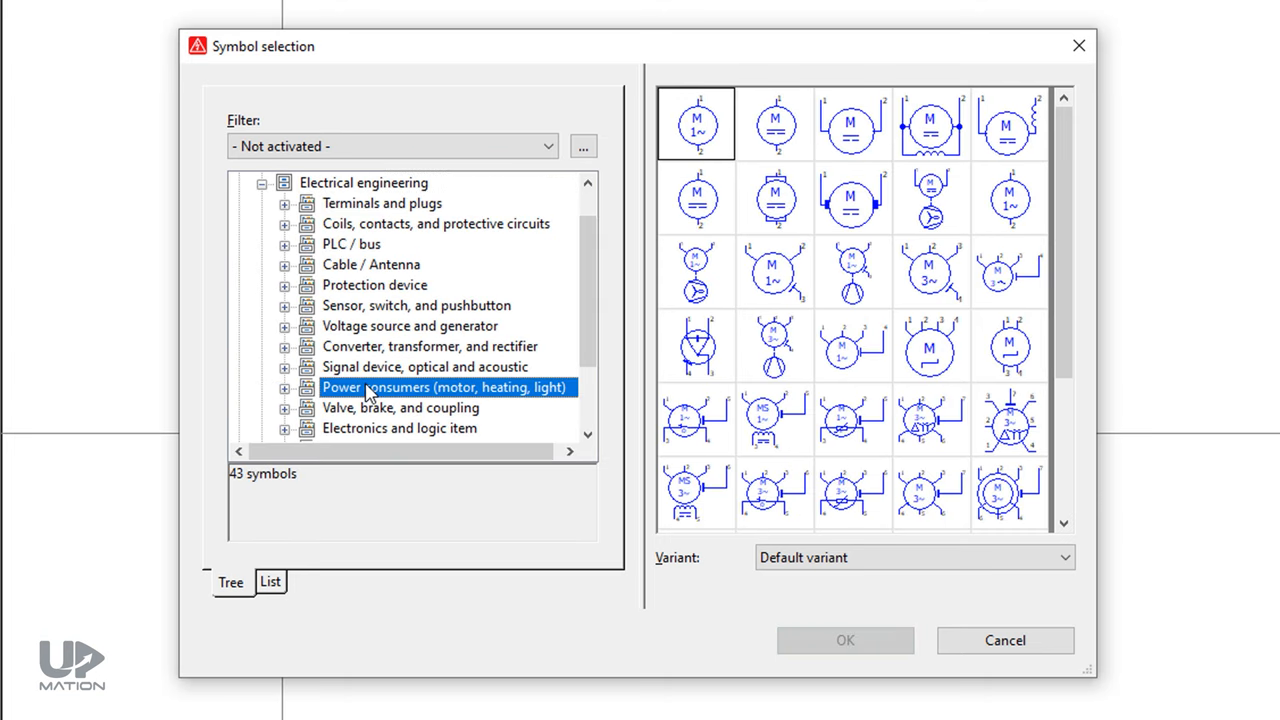
left_click(1008, 272)
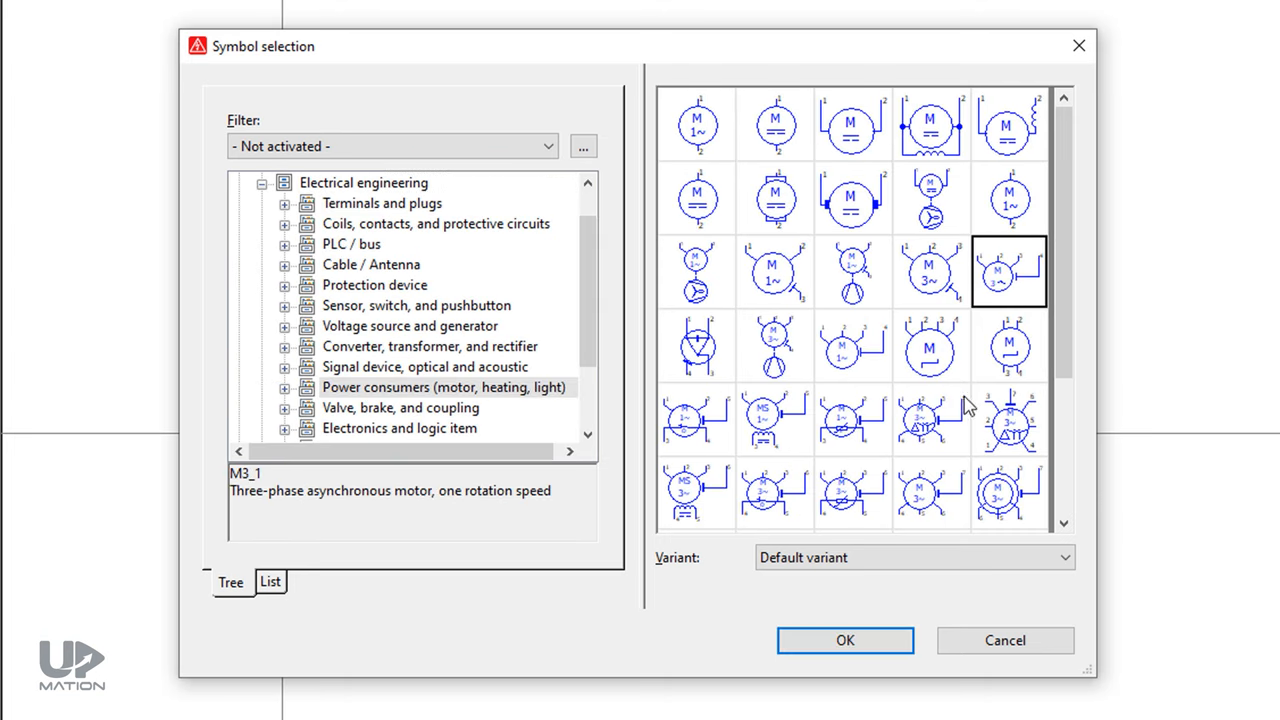
left_click(844, 640)
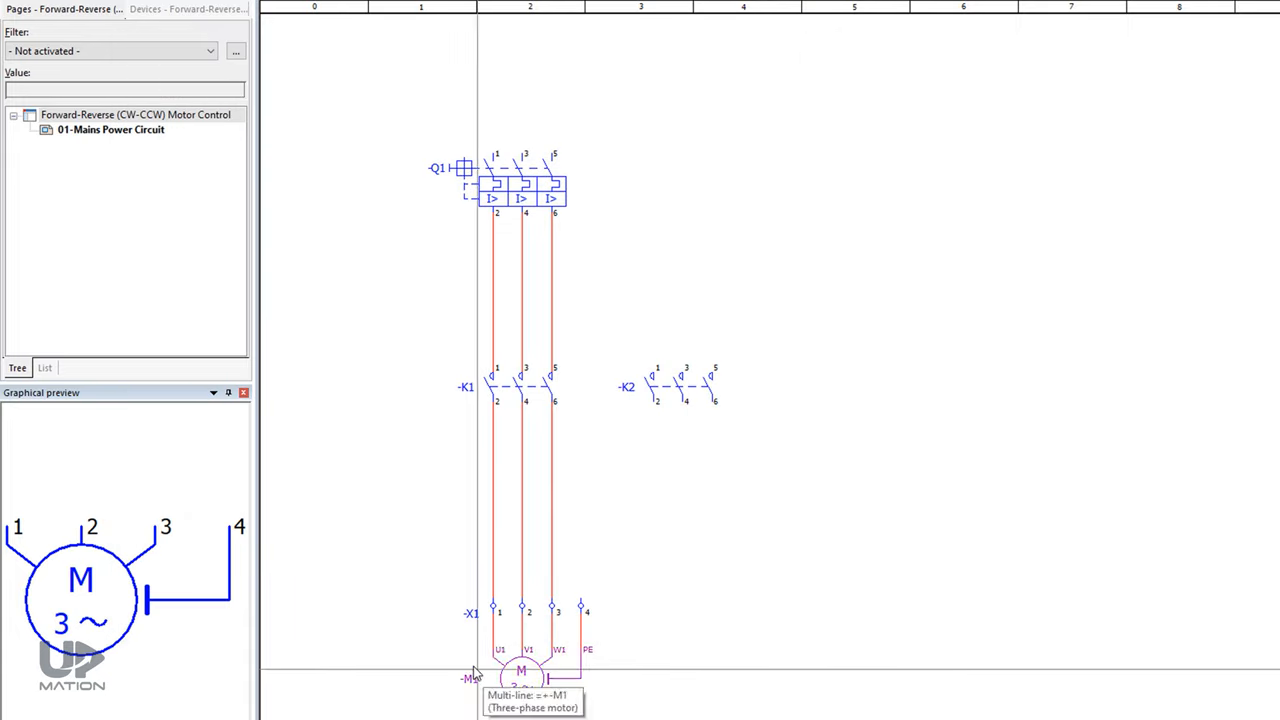
mouse_move(460, 664)
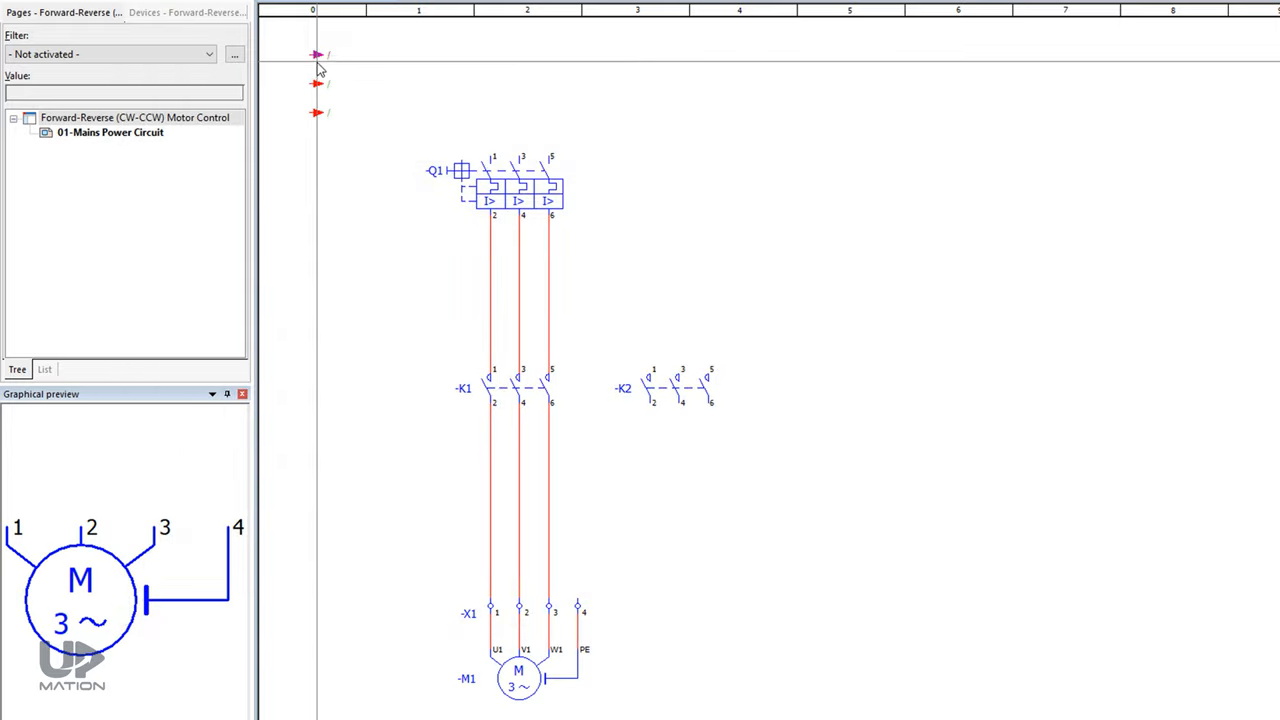
mouse_move(316, 54)
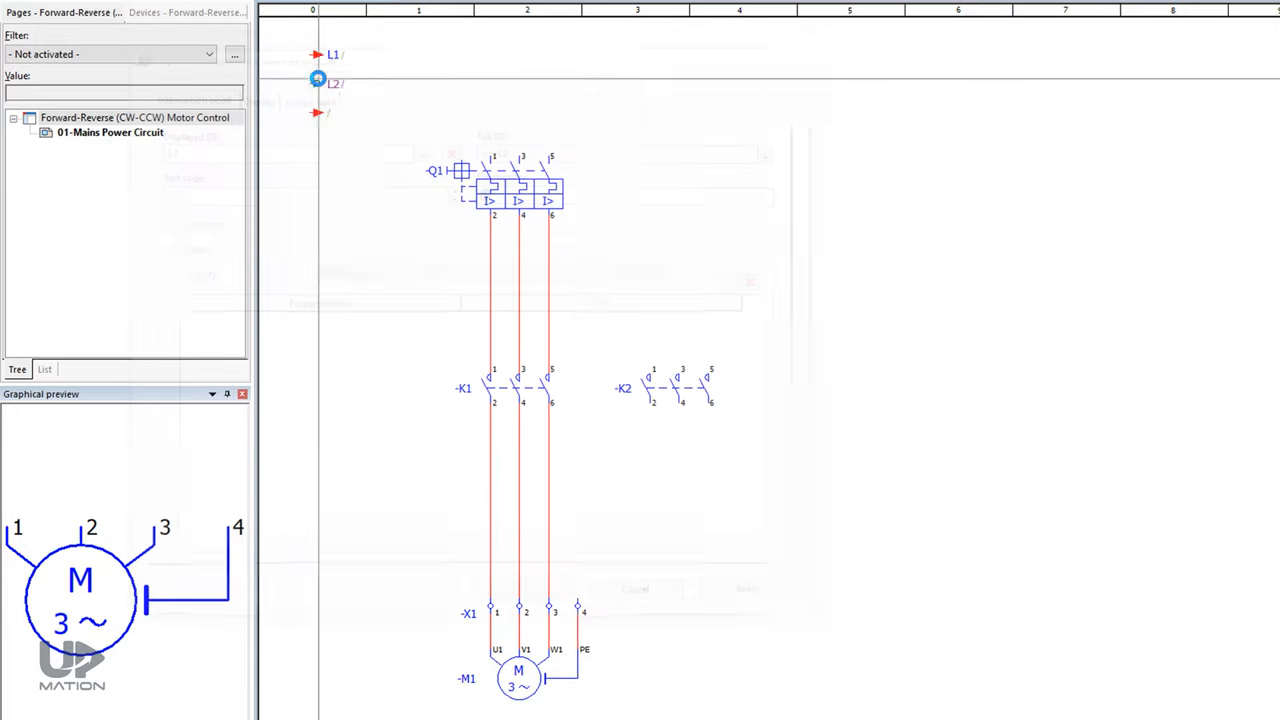
Step: Label the third supply interruption point L3 in its Properties dialog
double_click(316, 80)
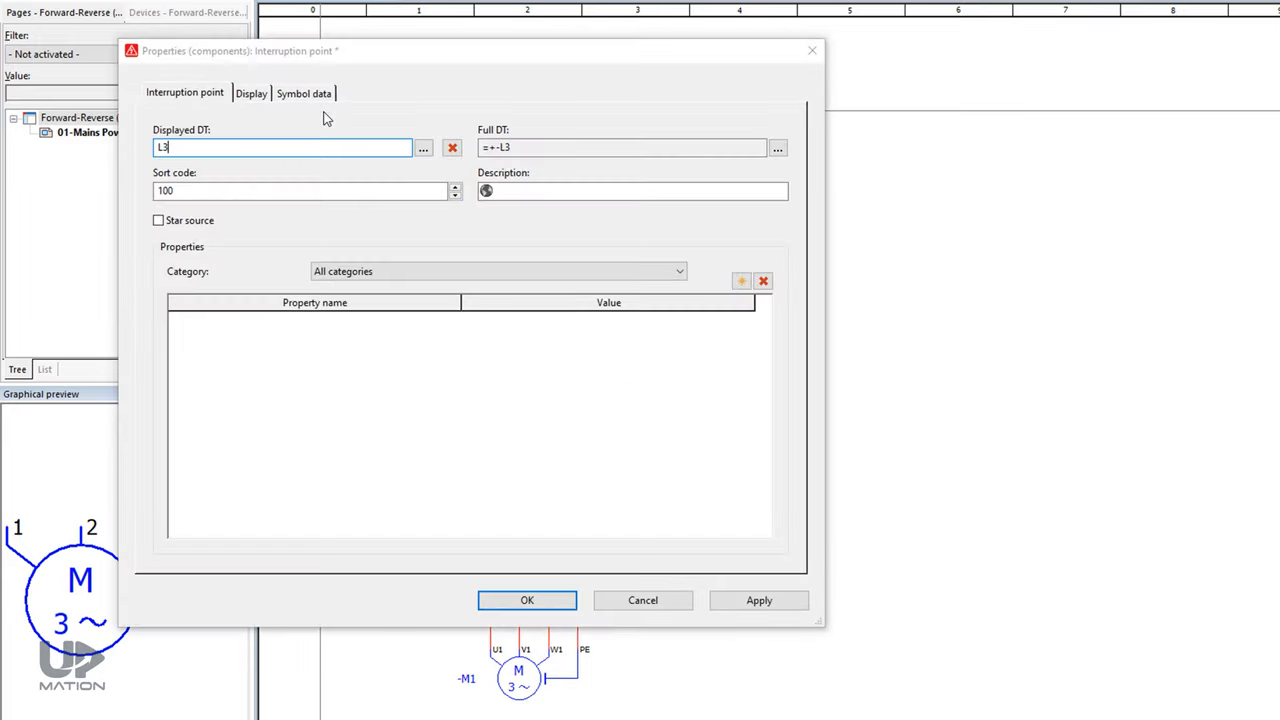
left_click(526, 600)
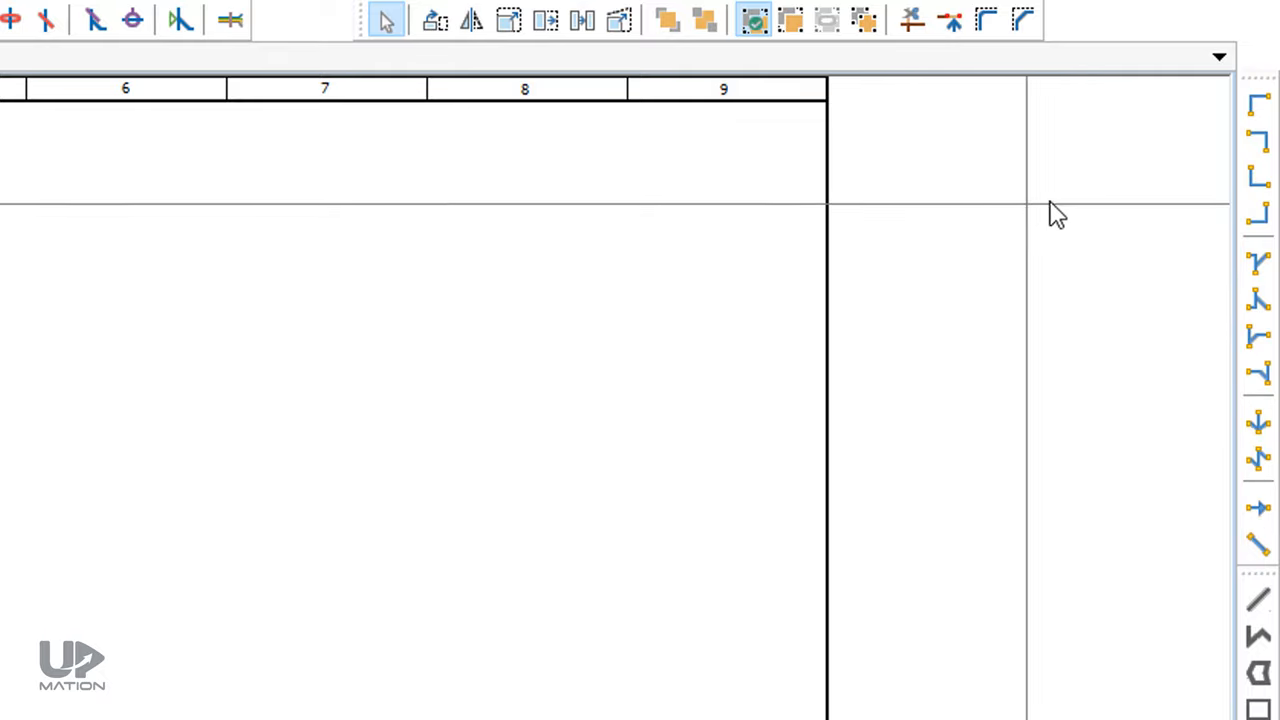
Step: Start drawing connection lines from the L1–L3 supply points down to -Q1
left_click(1258, 140)
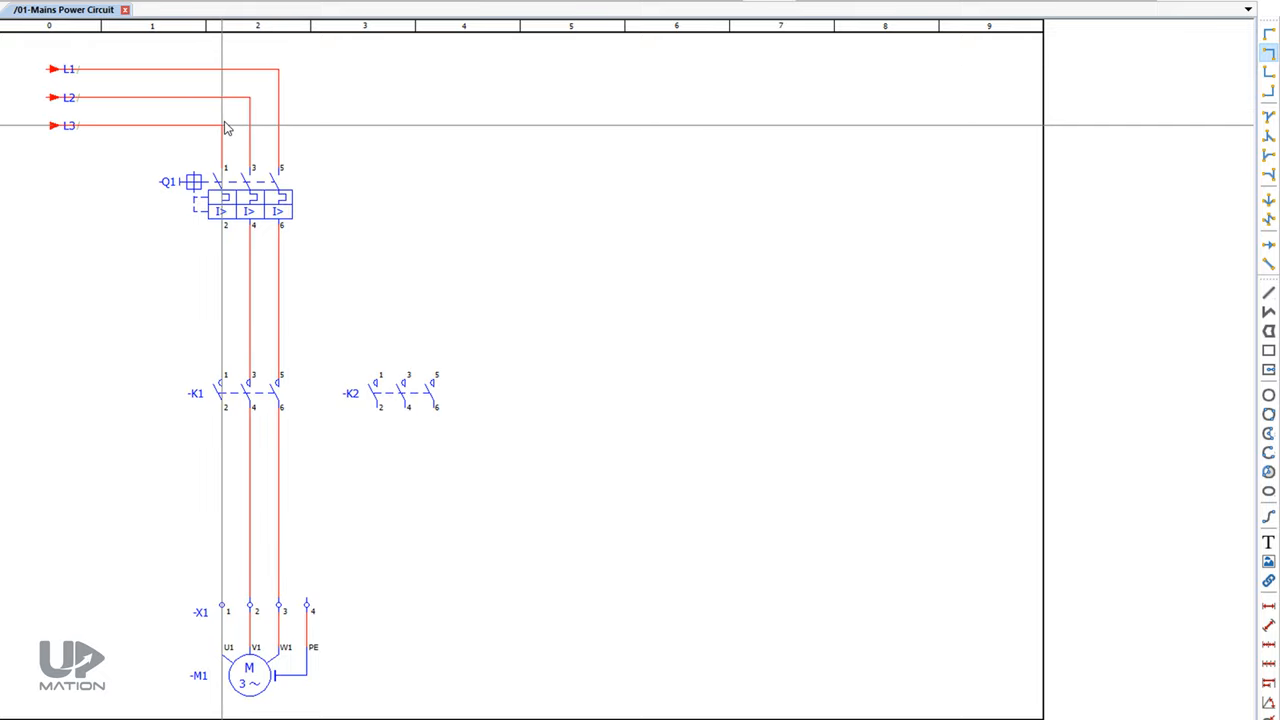
mouse_move(350, 56)
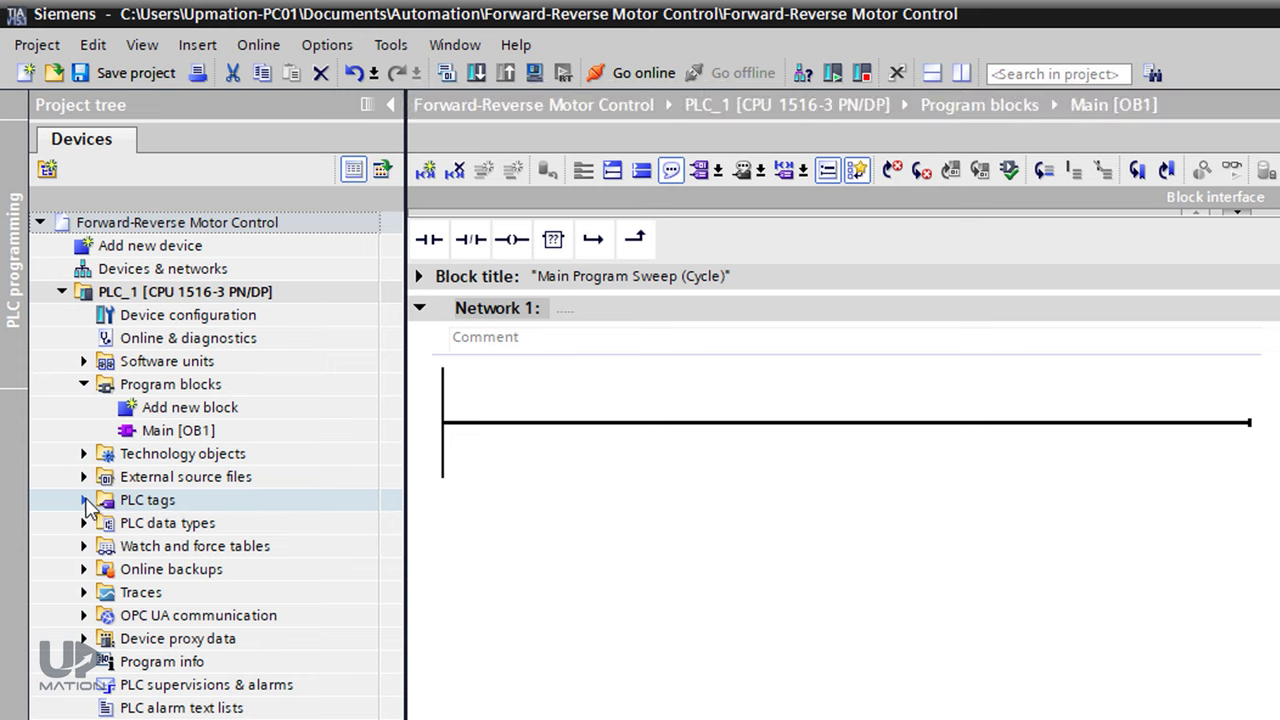
Step: View the Forward-Reverse Motor Control tag table's six tags, then return to Main OB1
left_click(84, 500)
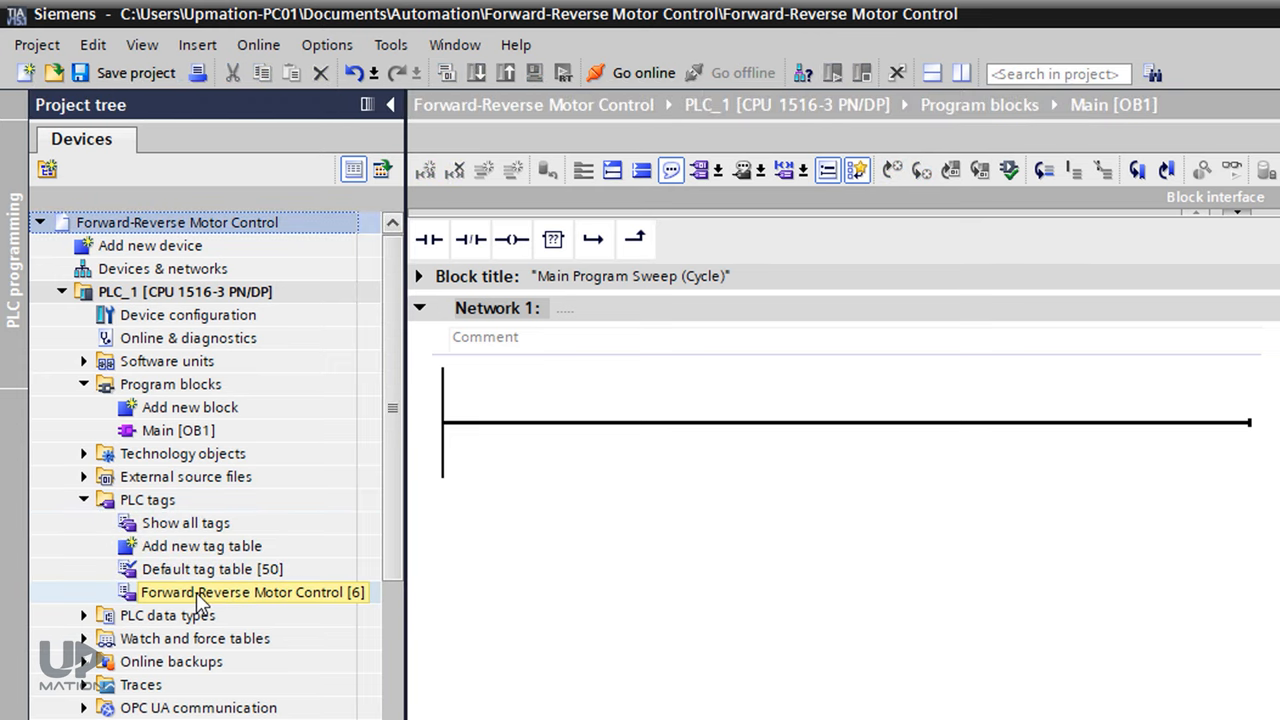
double_click(244, 592)
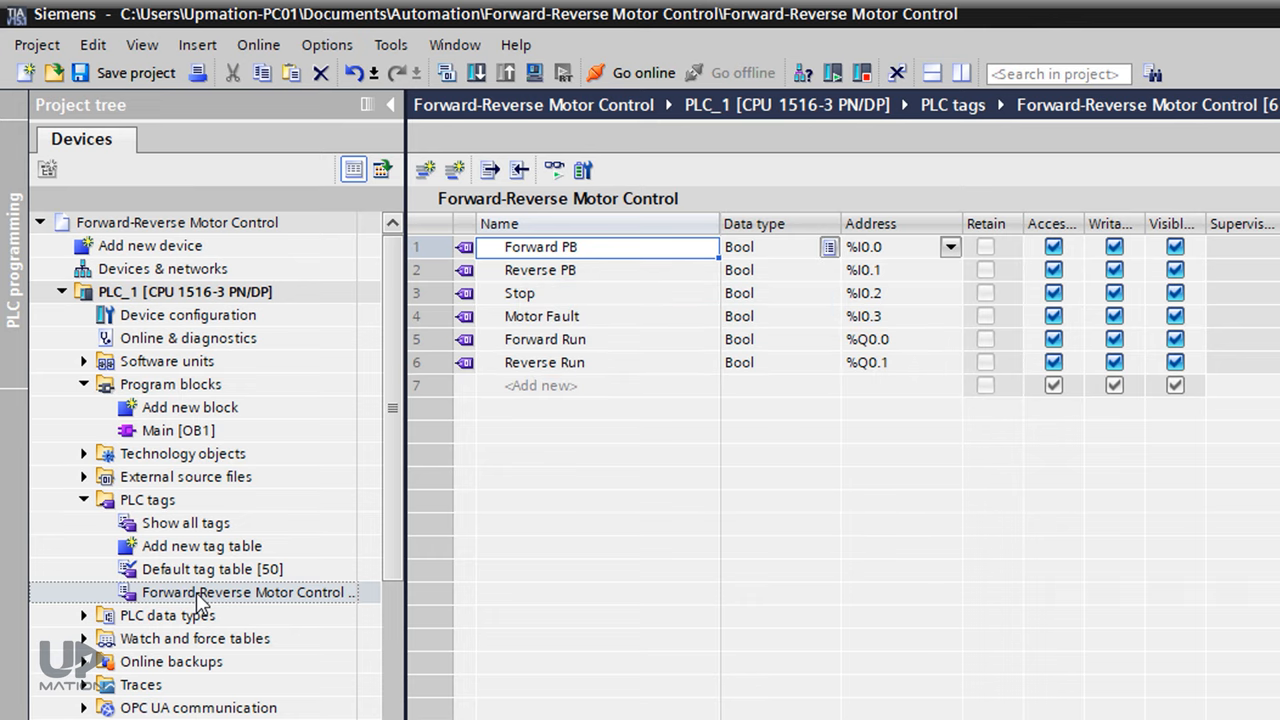
double_click(178, 430)
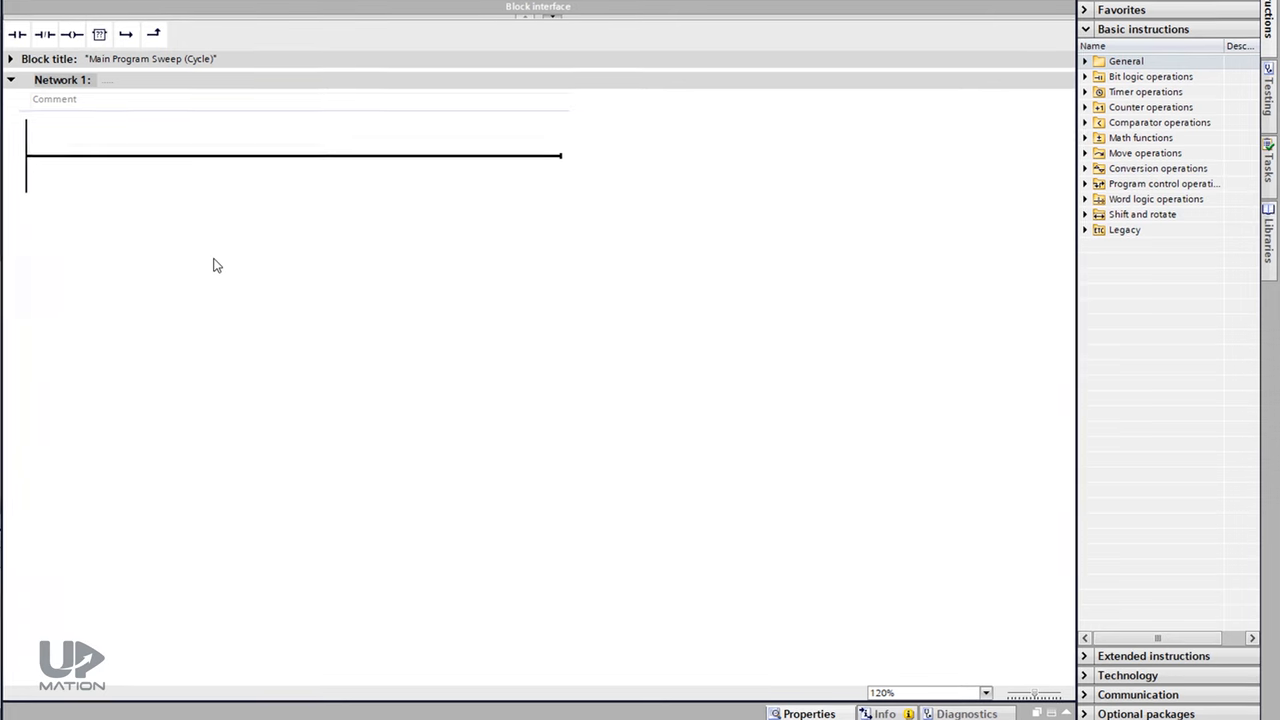
Step: Add SR flip-flops for Forward Run in Network 1 and Reverse Run in Network 2
left_click(1084, 76)
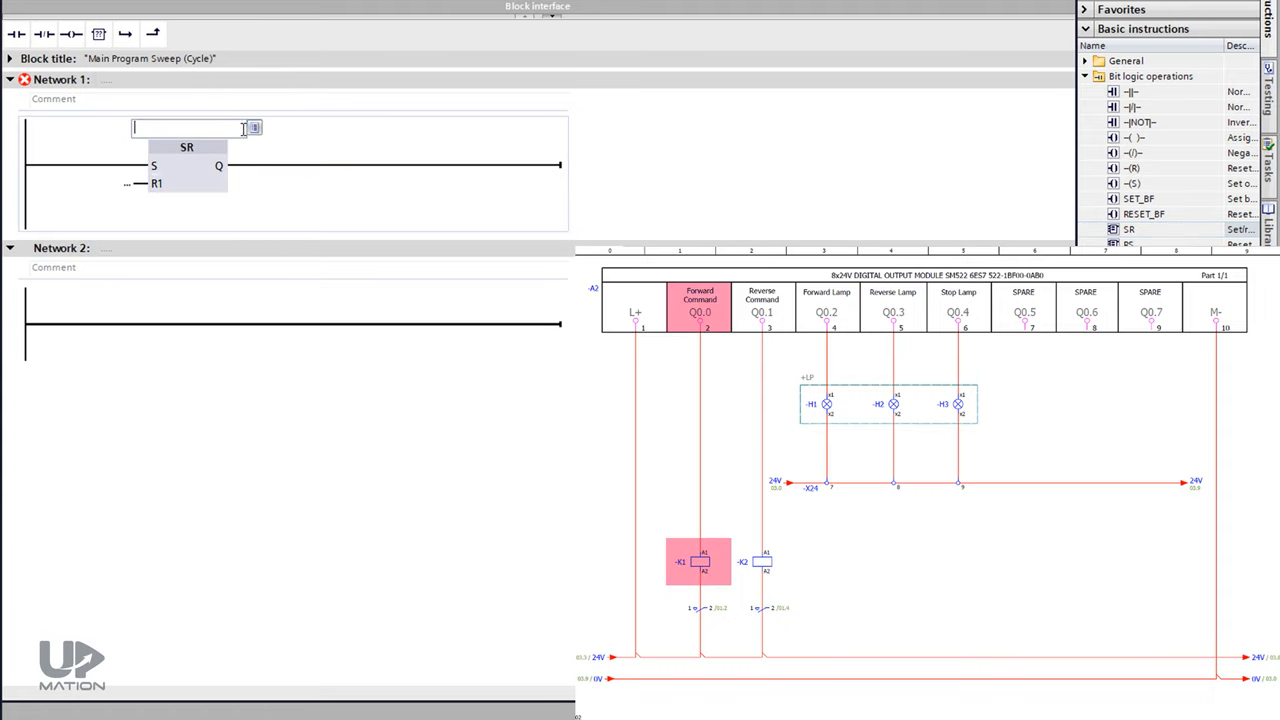
type("\"Forward Run\"")
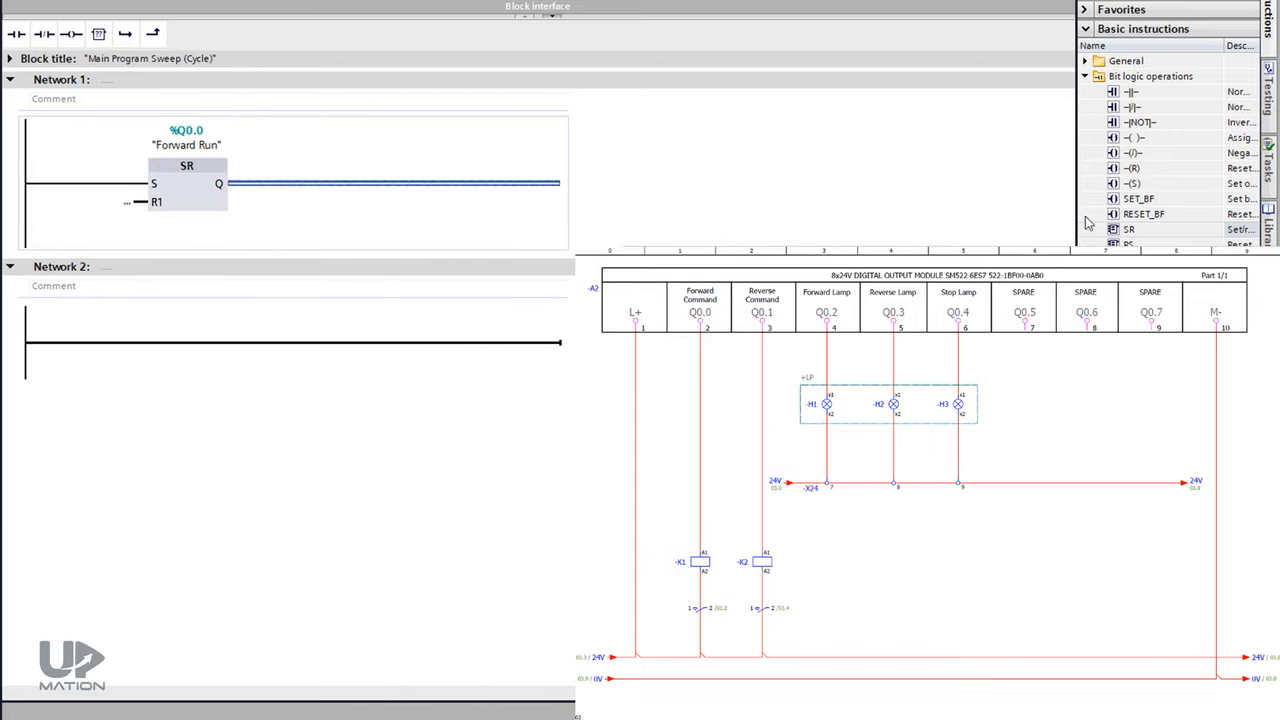
left_click_drag(1128, 228, 186, 352)
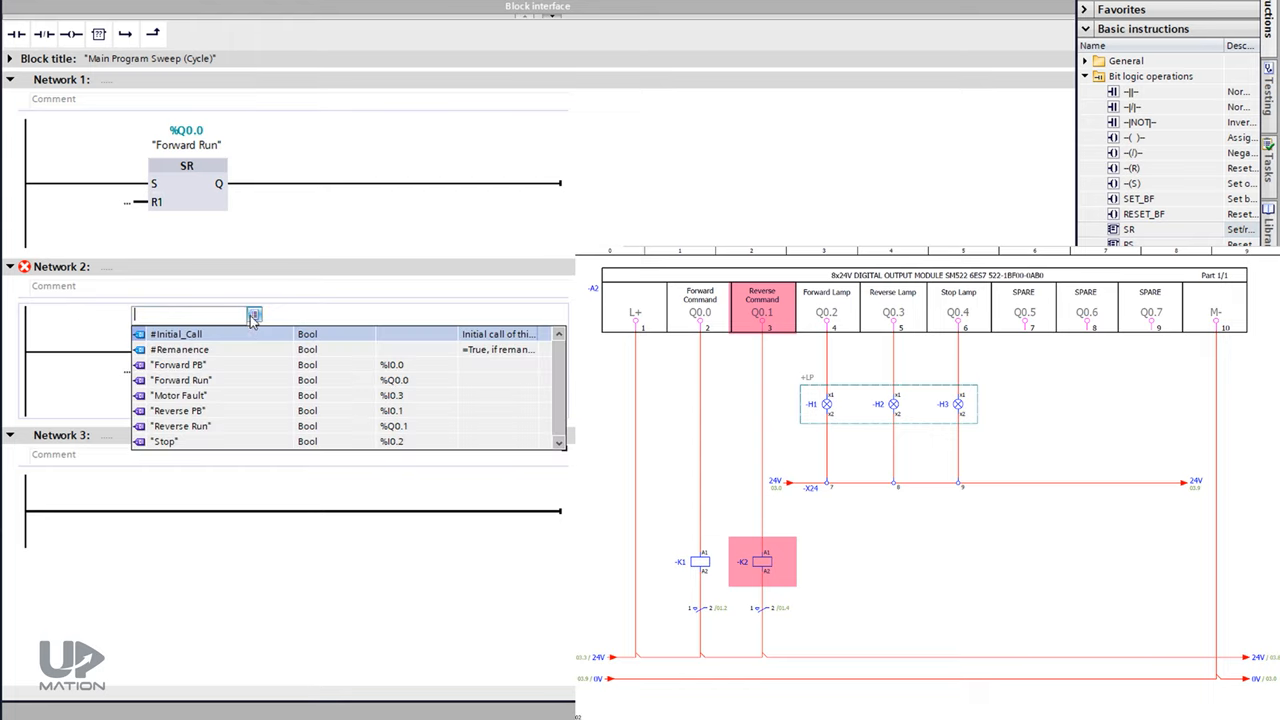
left_click(180, 426)
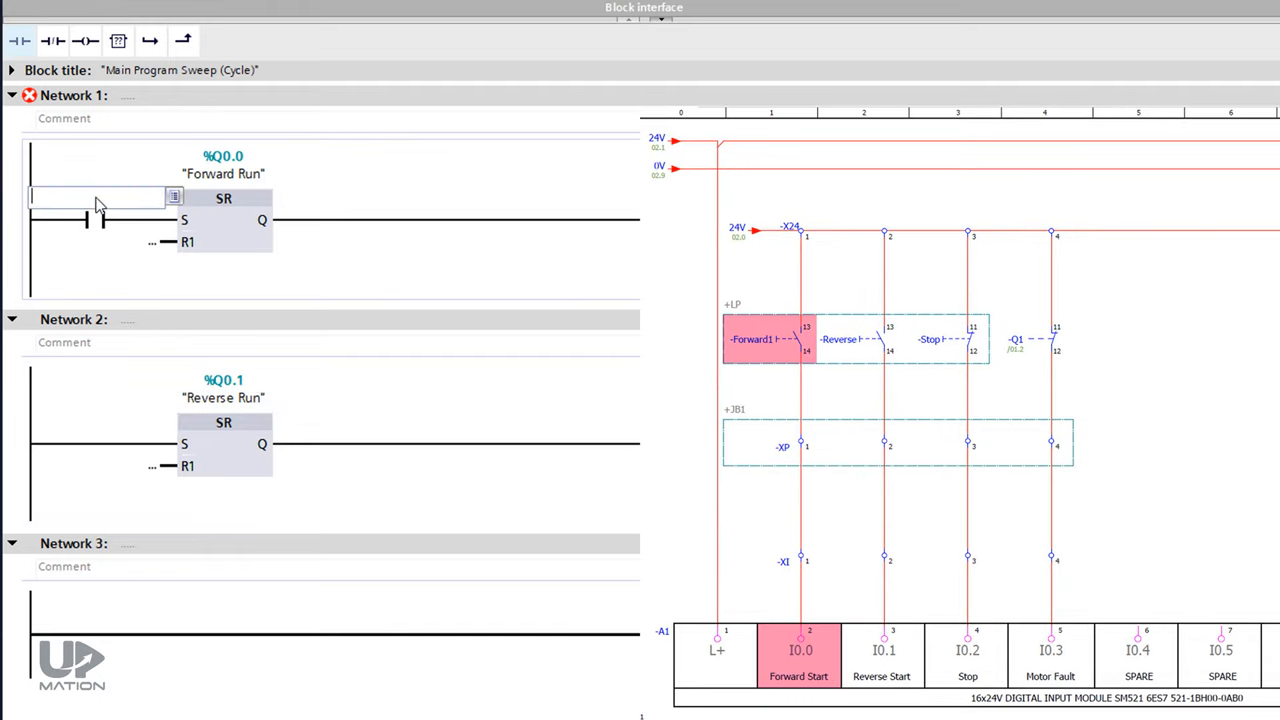
Step: Assign Forward PB to the set contact and reset through a normally closed Stop contact
type("\"Forward PB\"")
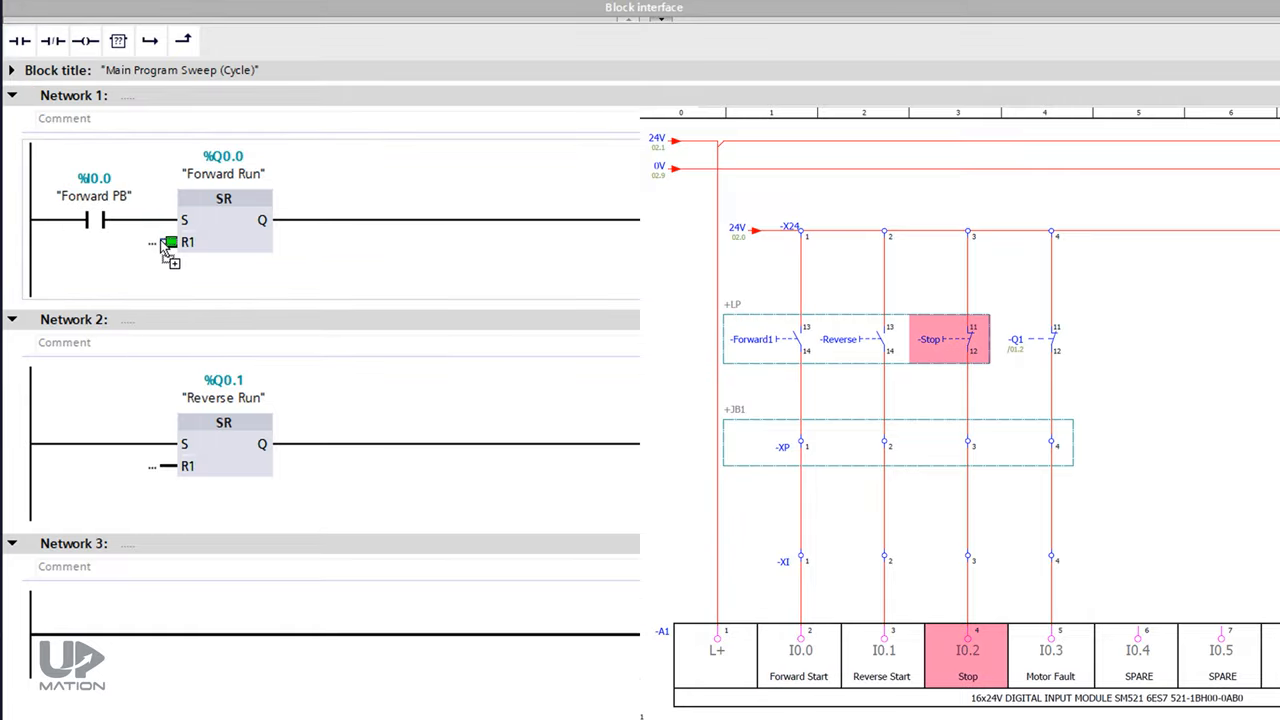
left_click(160, 244)
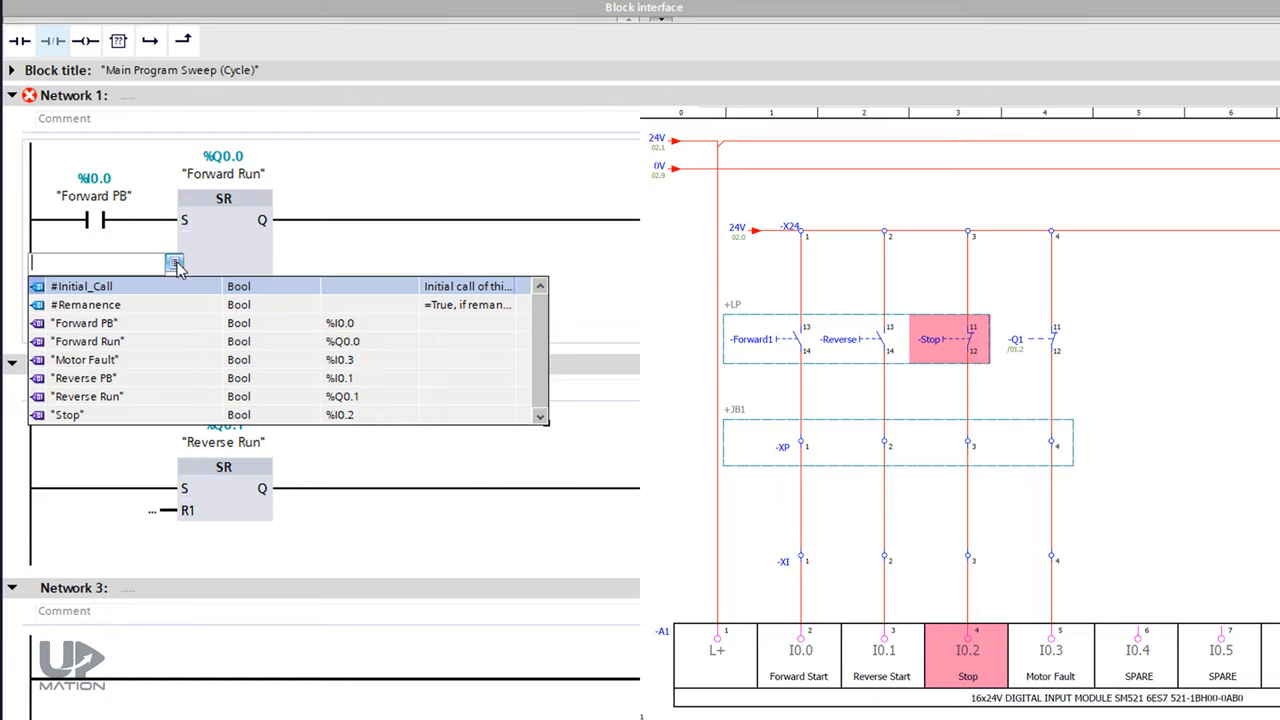
left_click(68, 414)
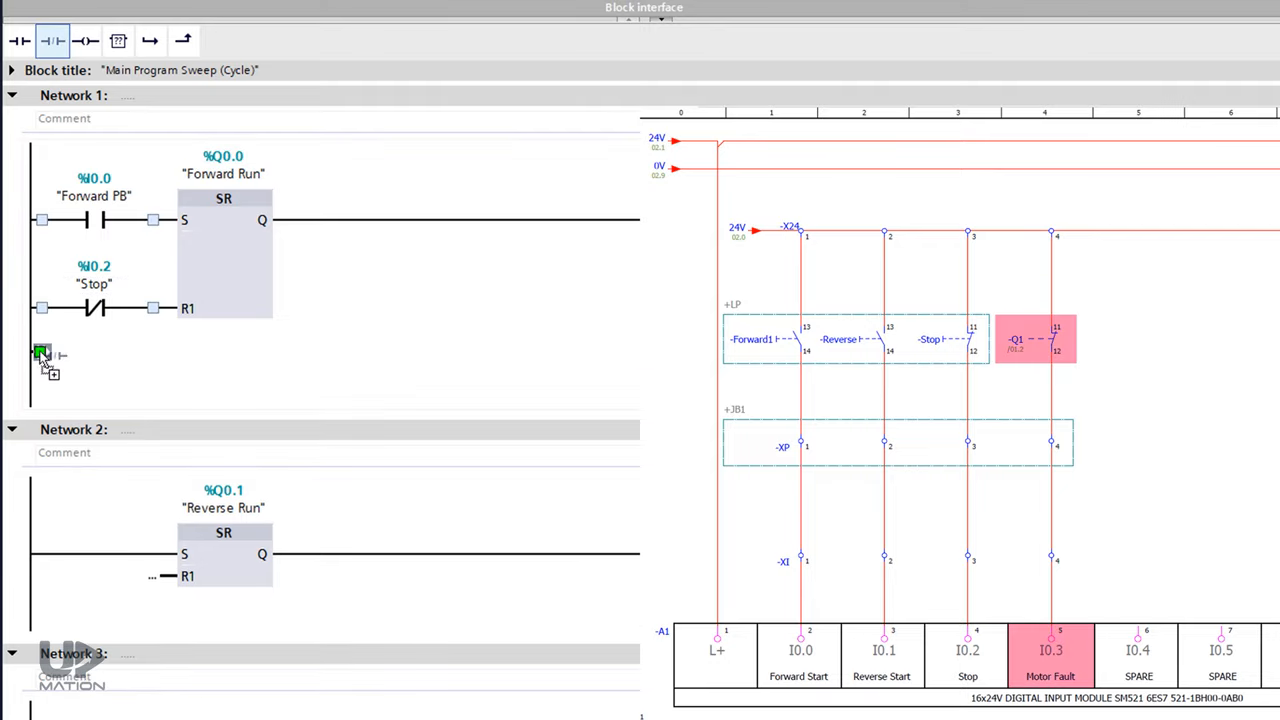
Step: Branch a normally closed Motor Fault contact below Stop on the forward reset input
left_click(44, 356)
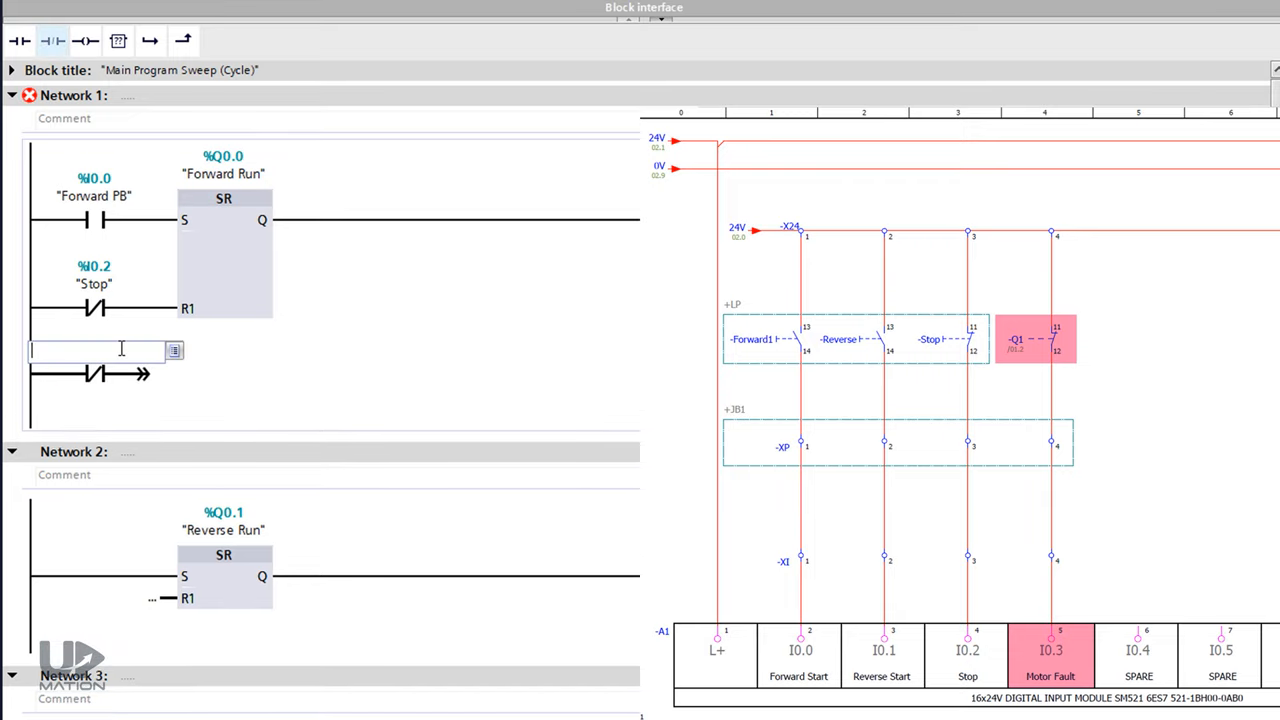
left_click(96, 350)
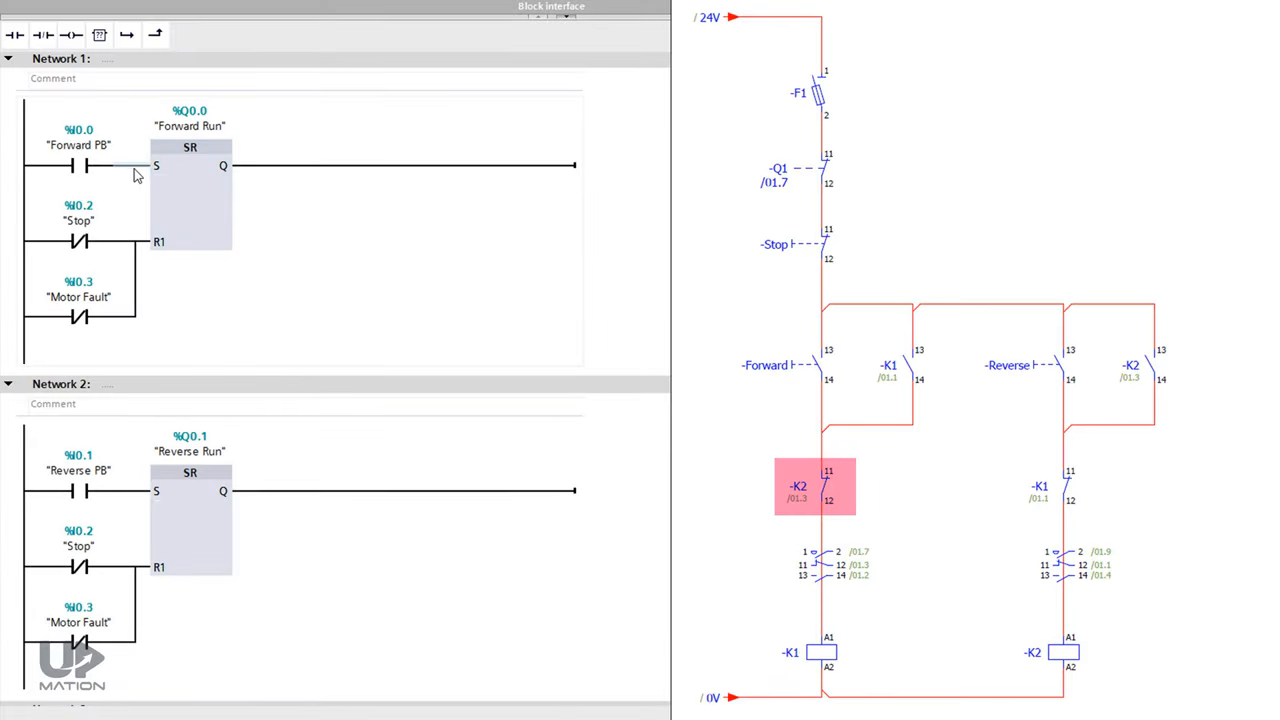
Step: Interlock Network 1's set input with a normally closed Reverse Run %Q0.1 contact
left_click(44, 34)
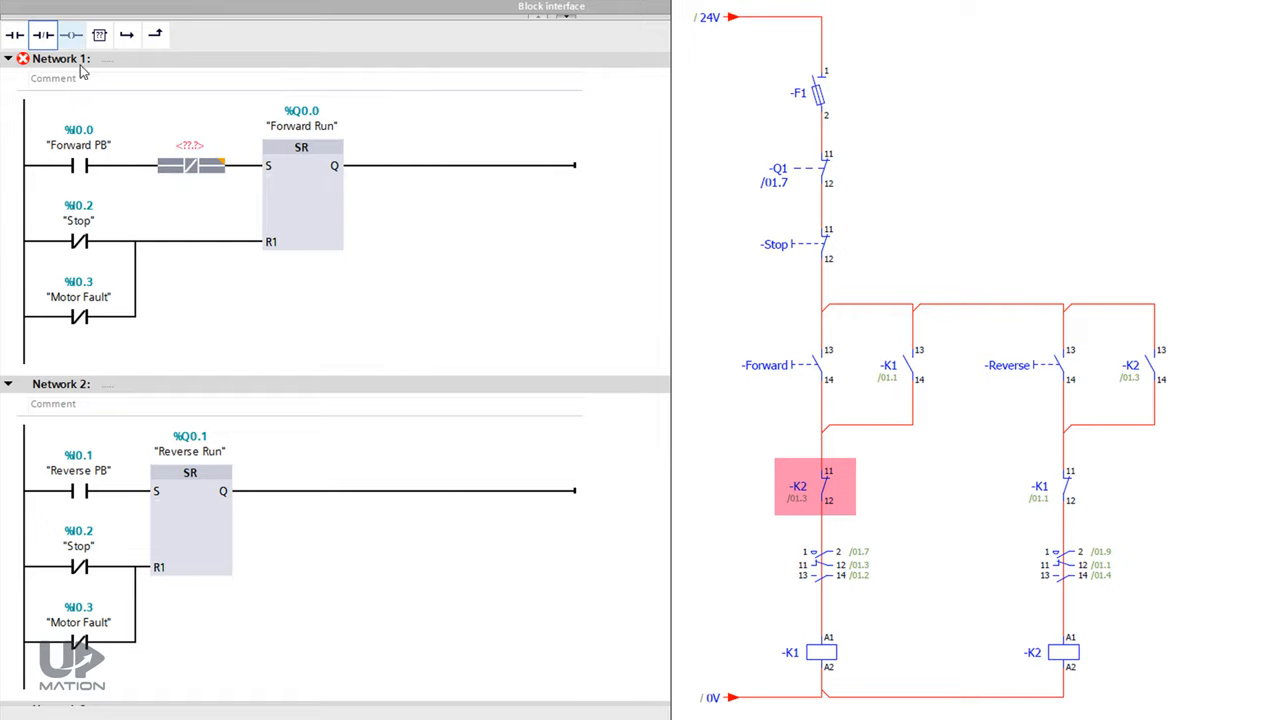
left_click(190, 164)
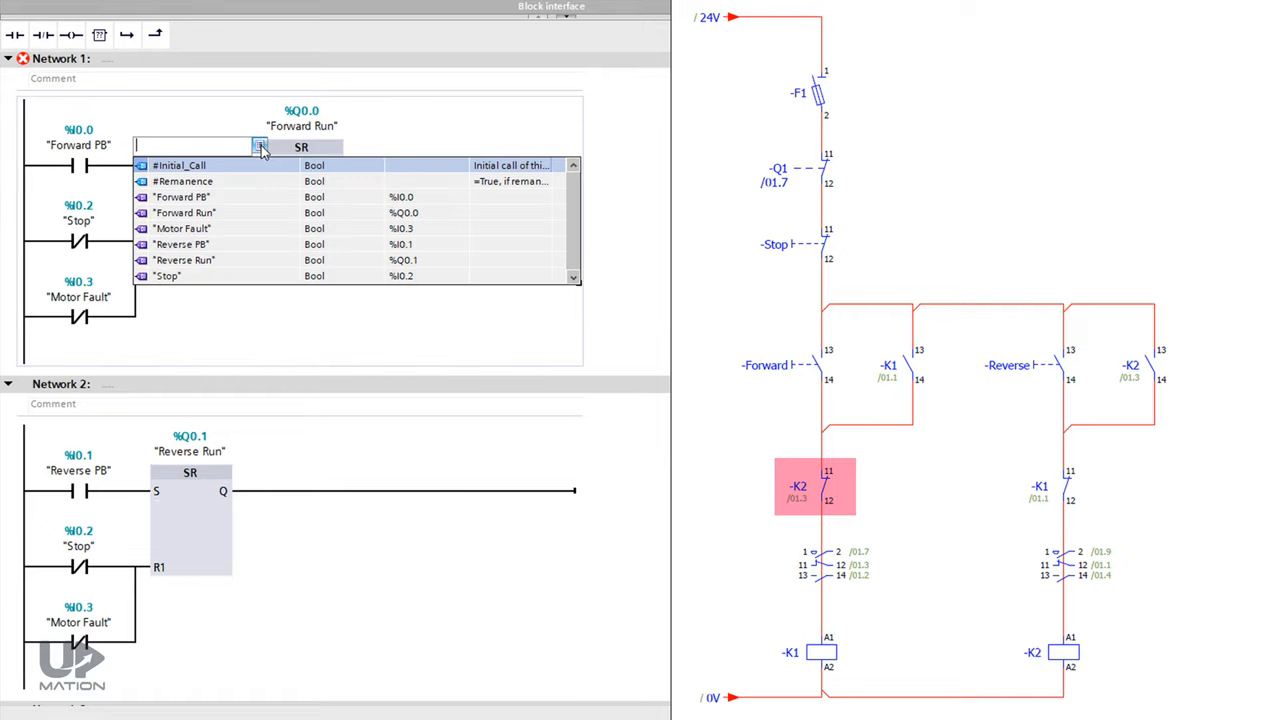
left_click(184, 260)
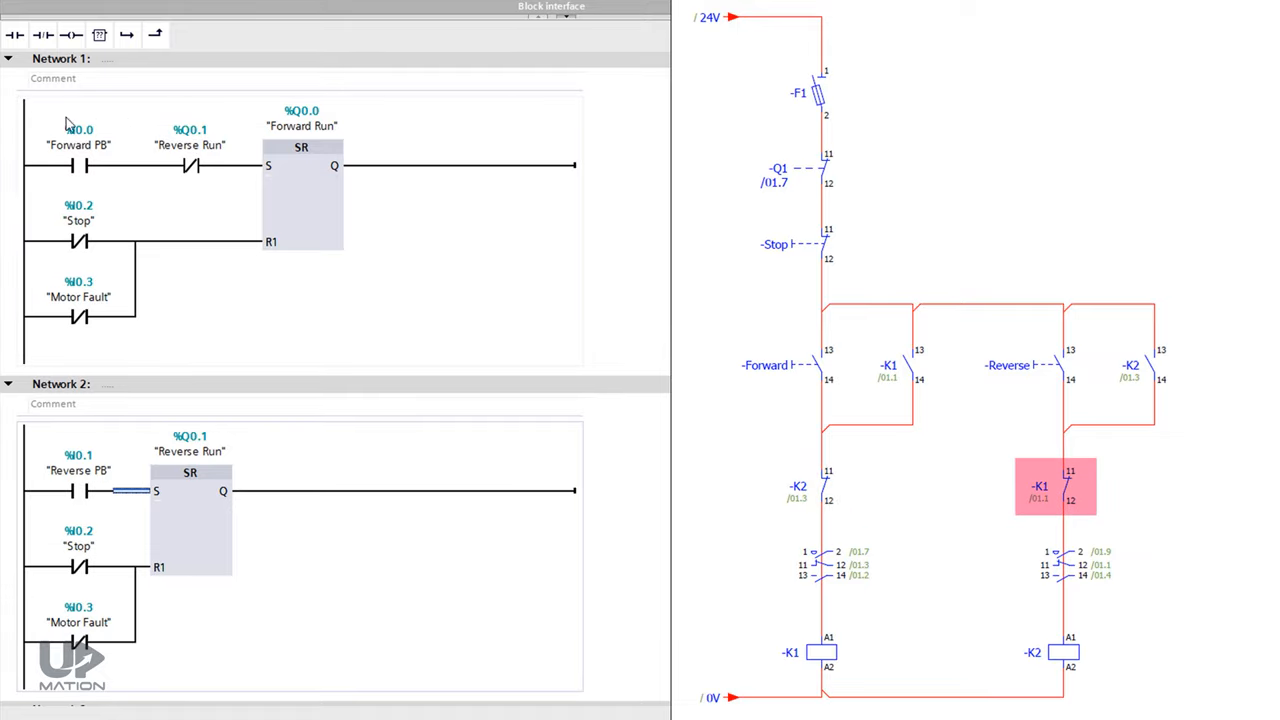
Step: Interlock Network 2's set input with a normally closed Forward Run %Q0.0 contact
left_click(44, 34)
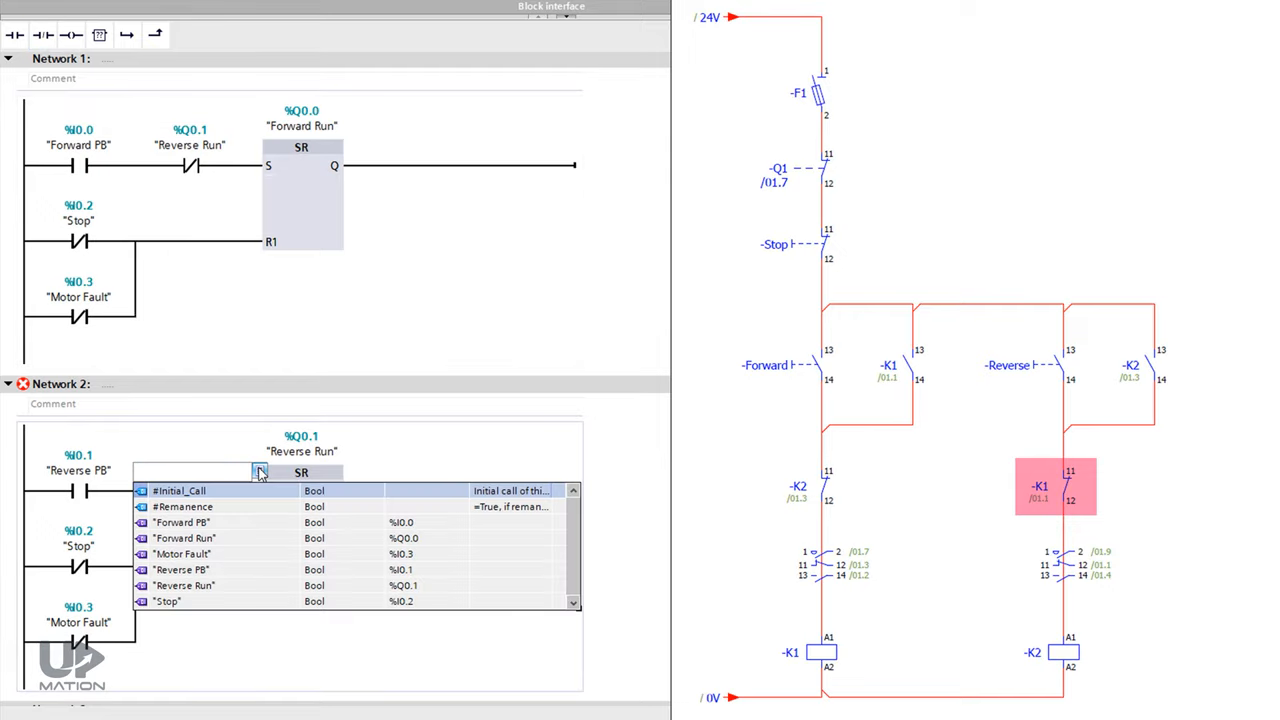
left_click(184, 538)
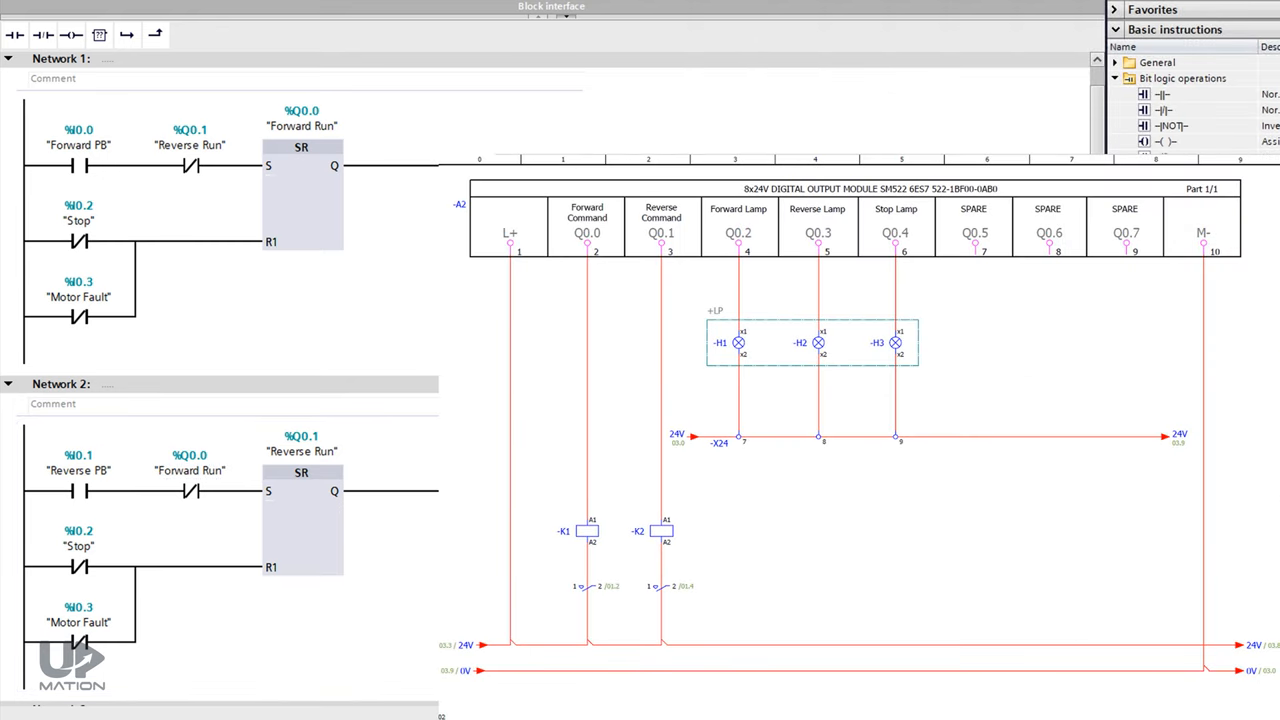
left_click(810, 340)
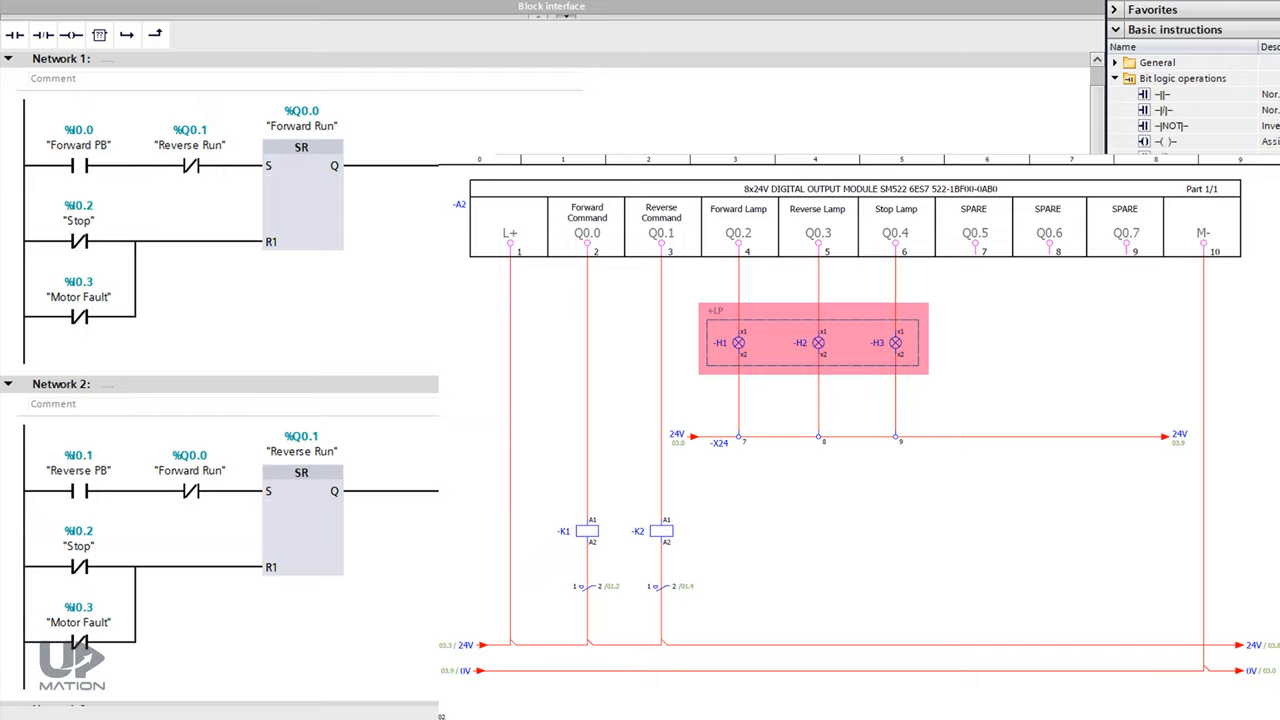